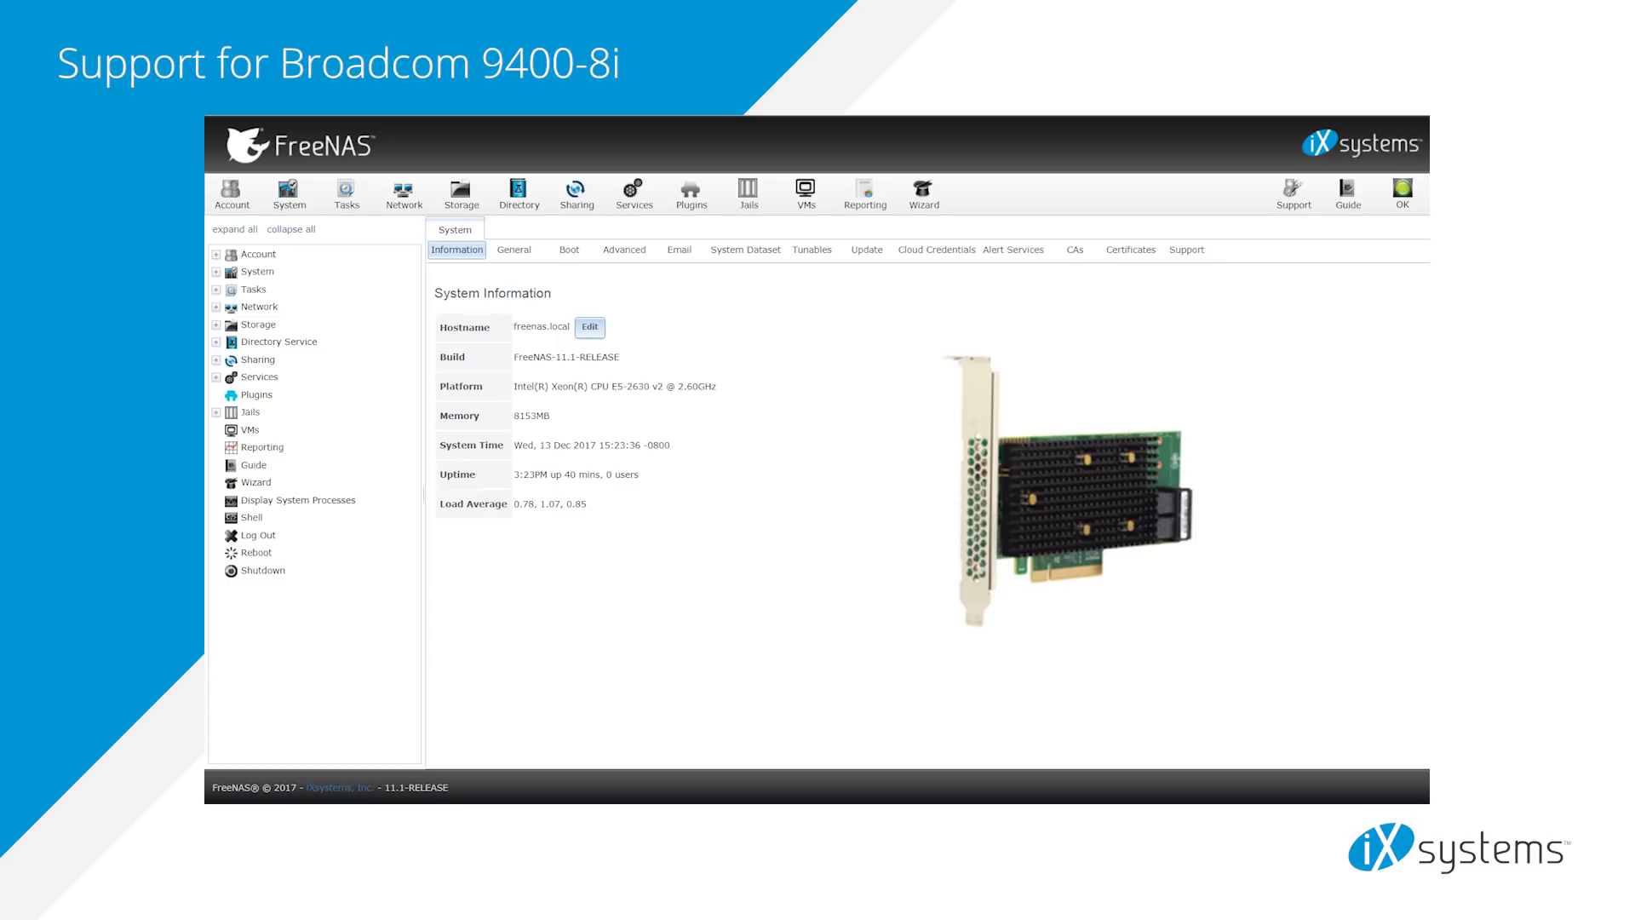
Enable Resilver Priority in Storage, then view the empty Cloud Credentials list.
{"action": "key", "text": "Right"}
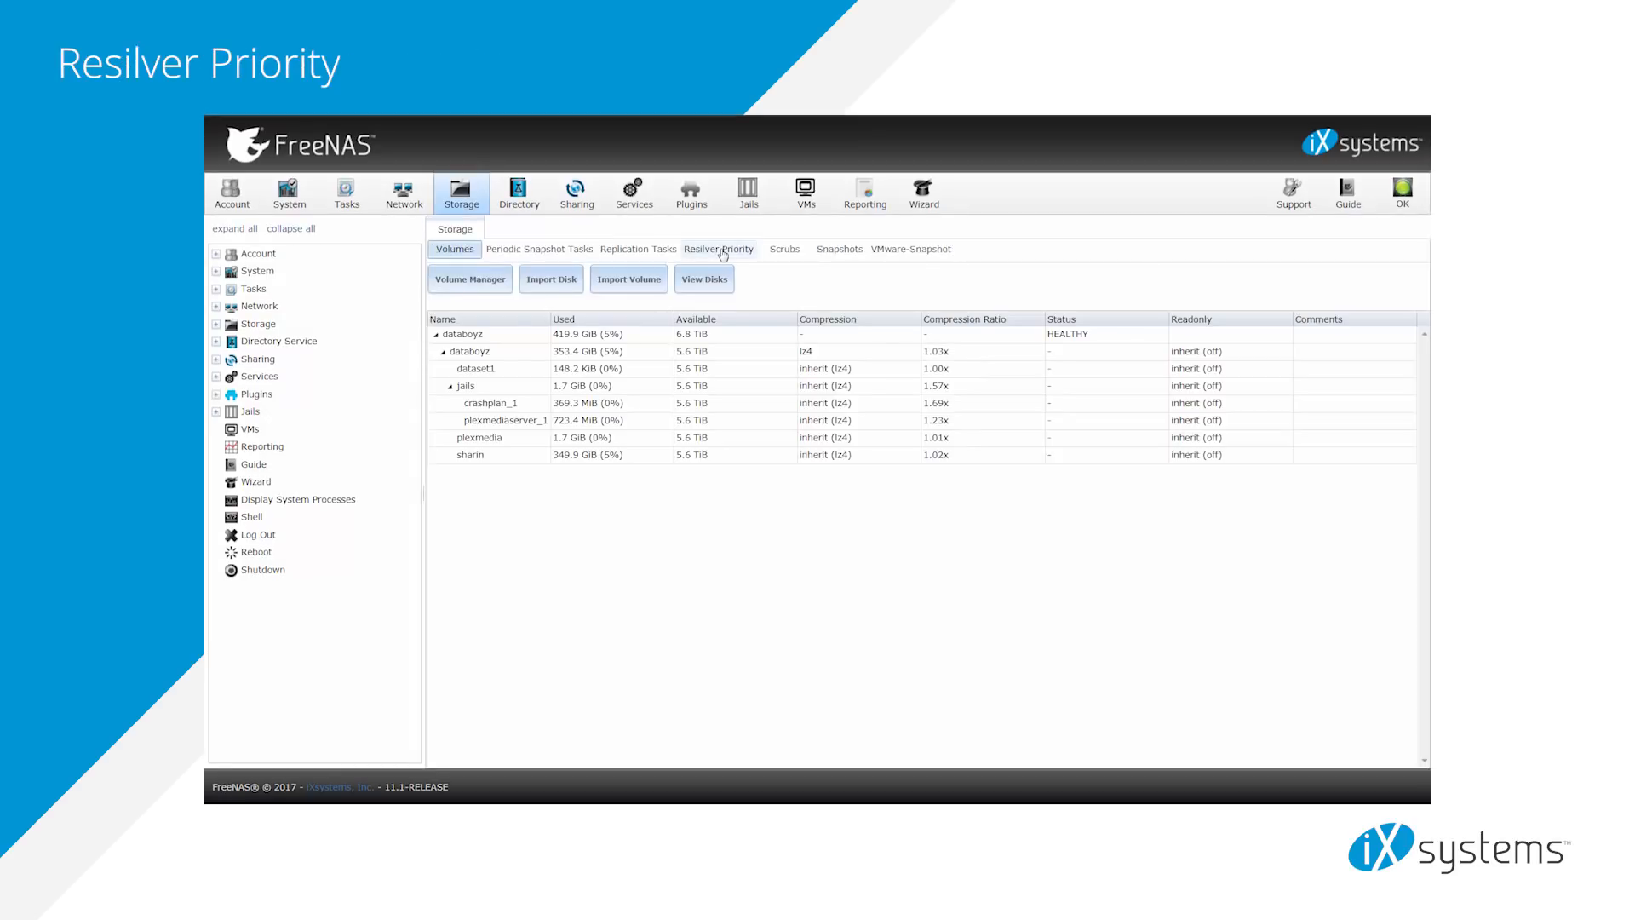
{"action": "left_click", "coordinate": [719, 248]}
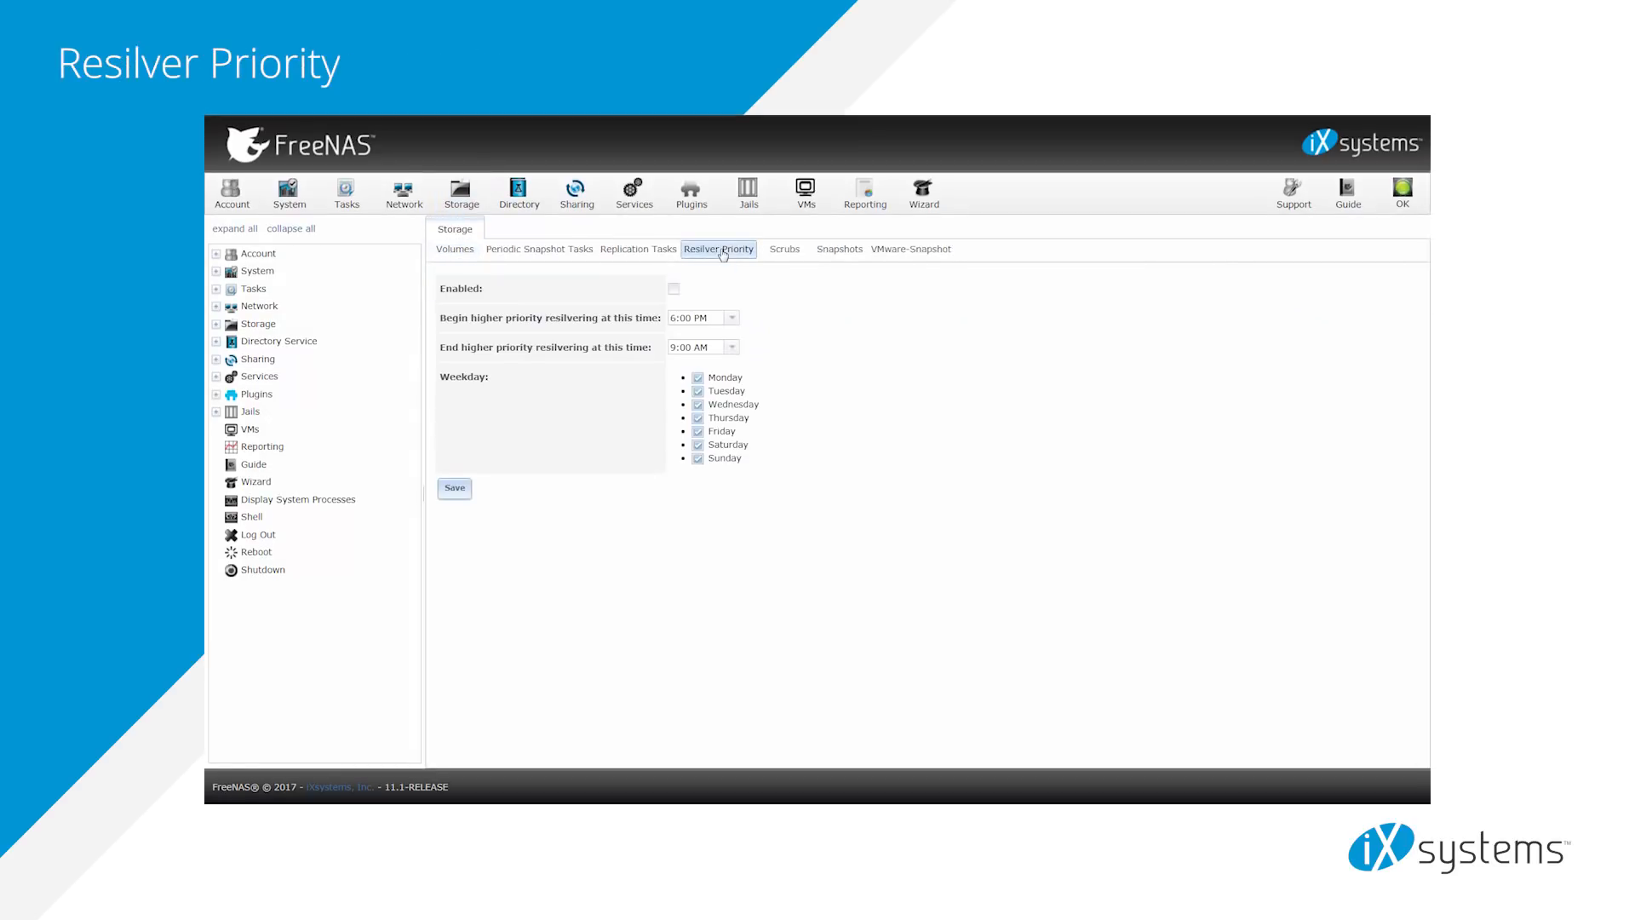
{"action": "left_click", "coordinate": [673, 288]}
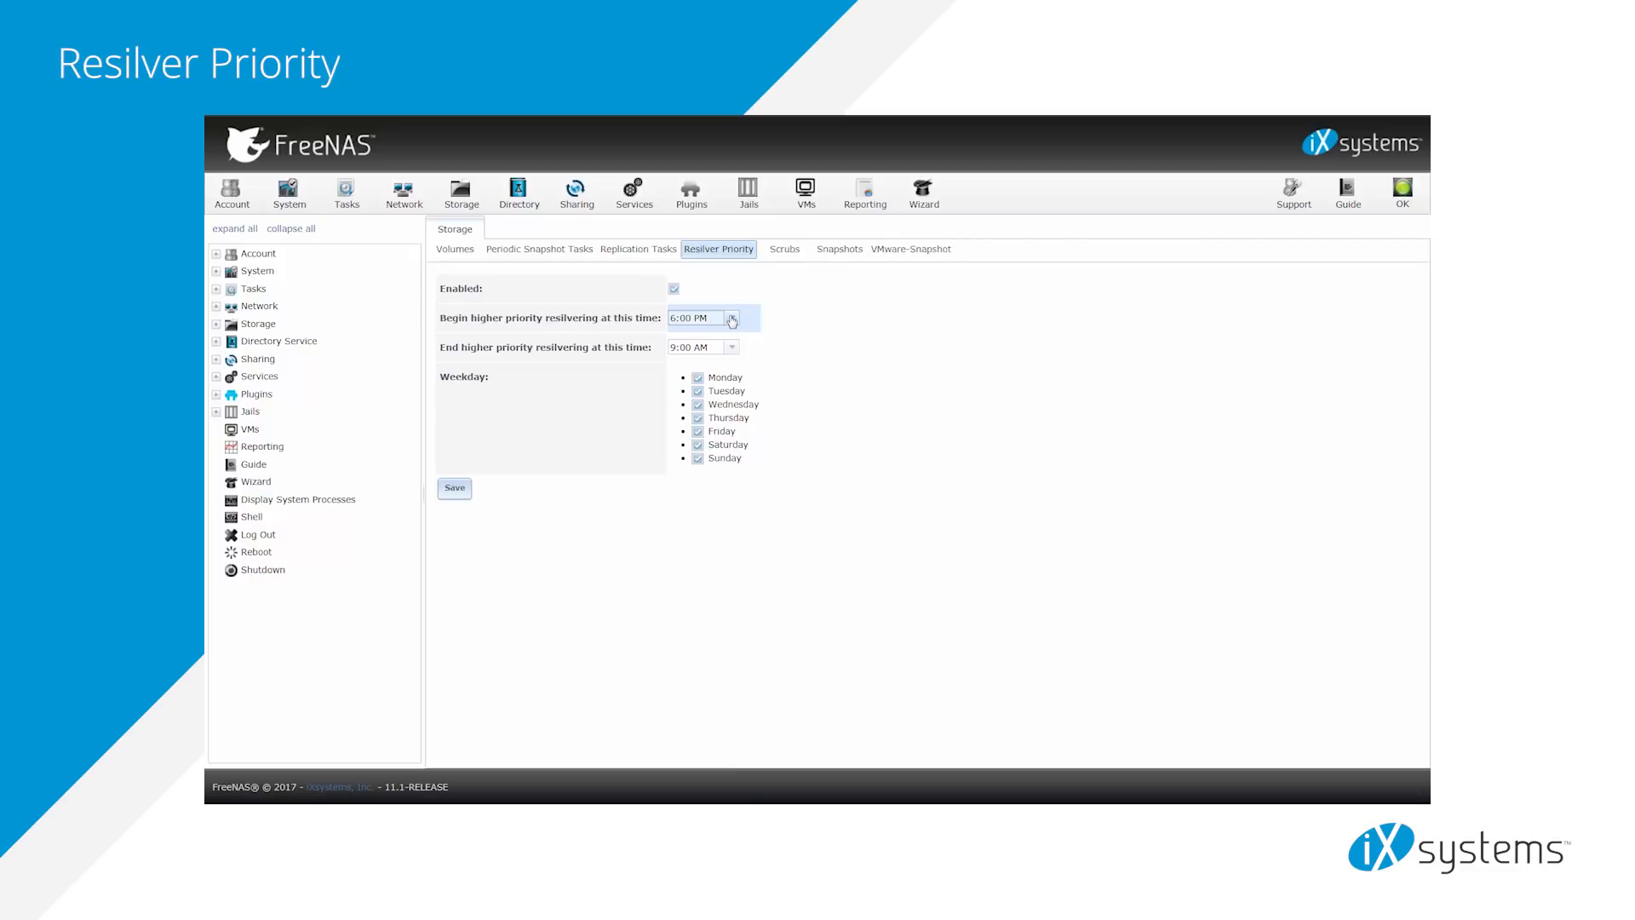
{"action": "left_click", "coordinate": [289, 194]}
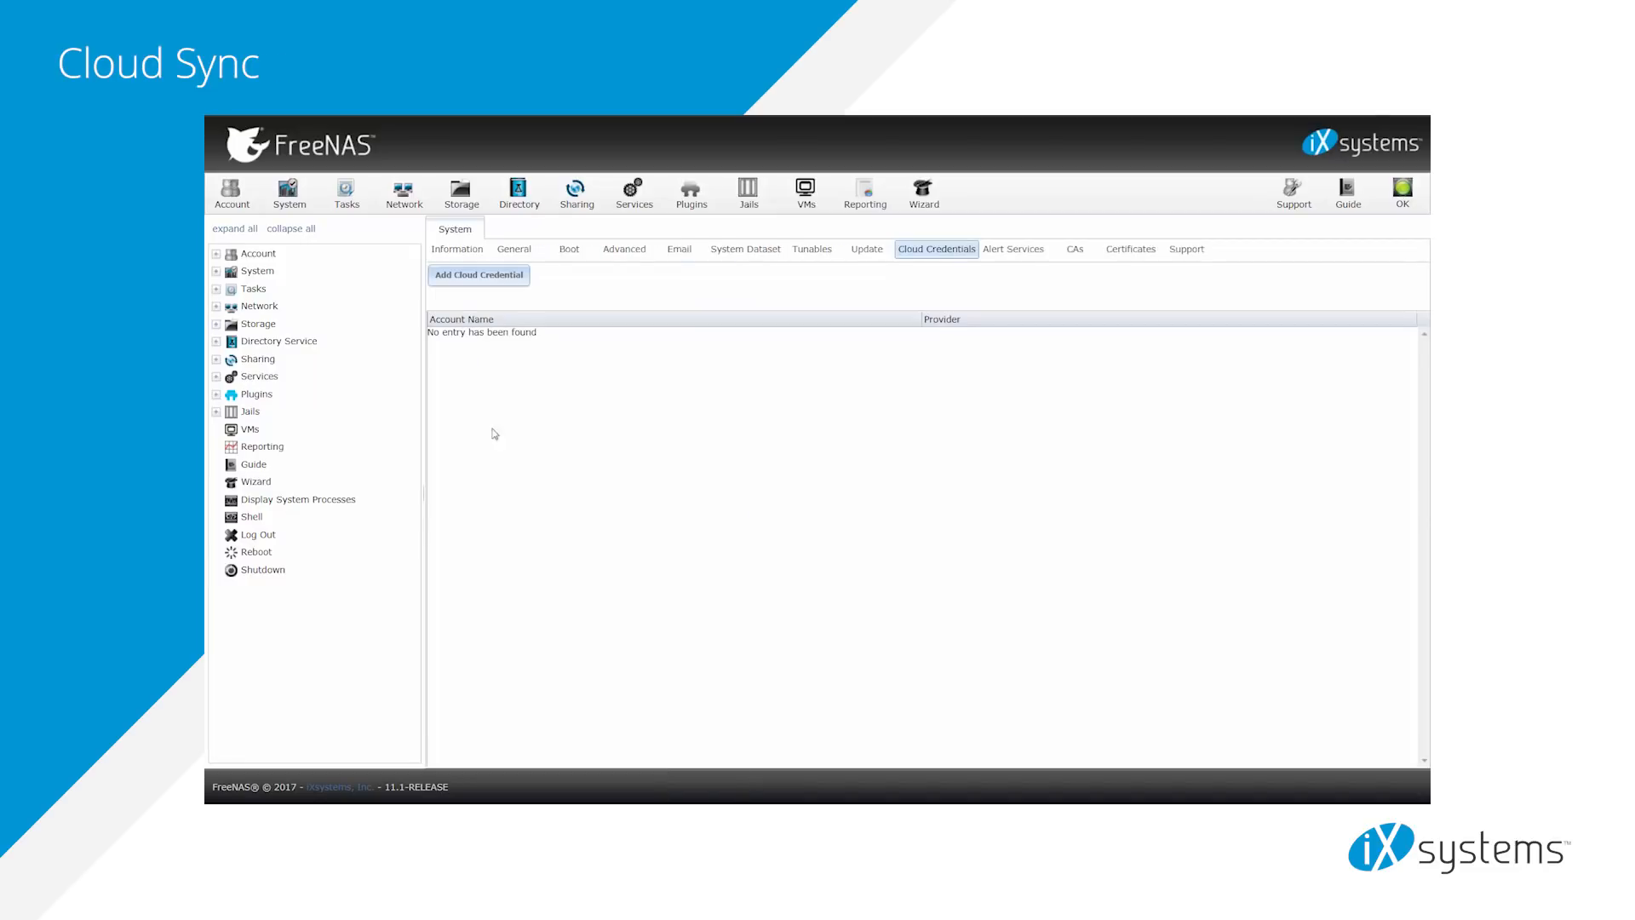
Preview the Add Cloud Sync form and a cloud credential form named 'cloud1'.
{"action": "left_click", "coordinate": [215, 289]}
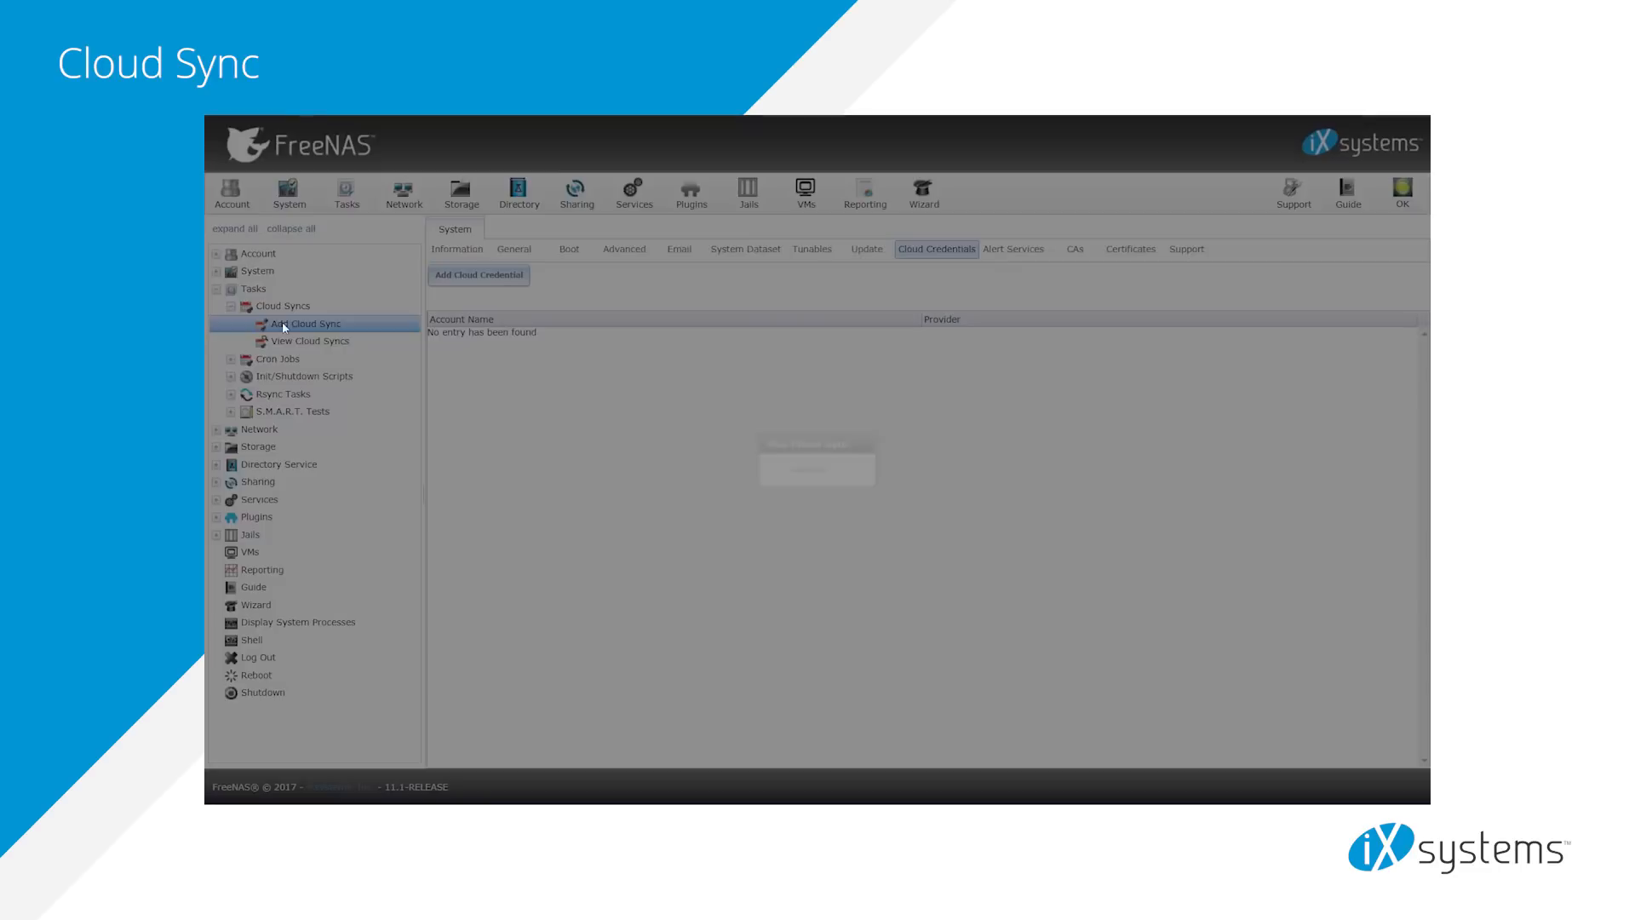
{"action": "left_click", "coordinate": [305, 323]}
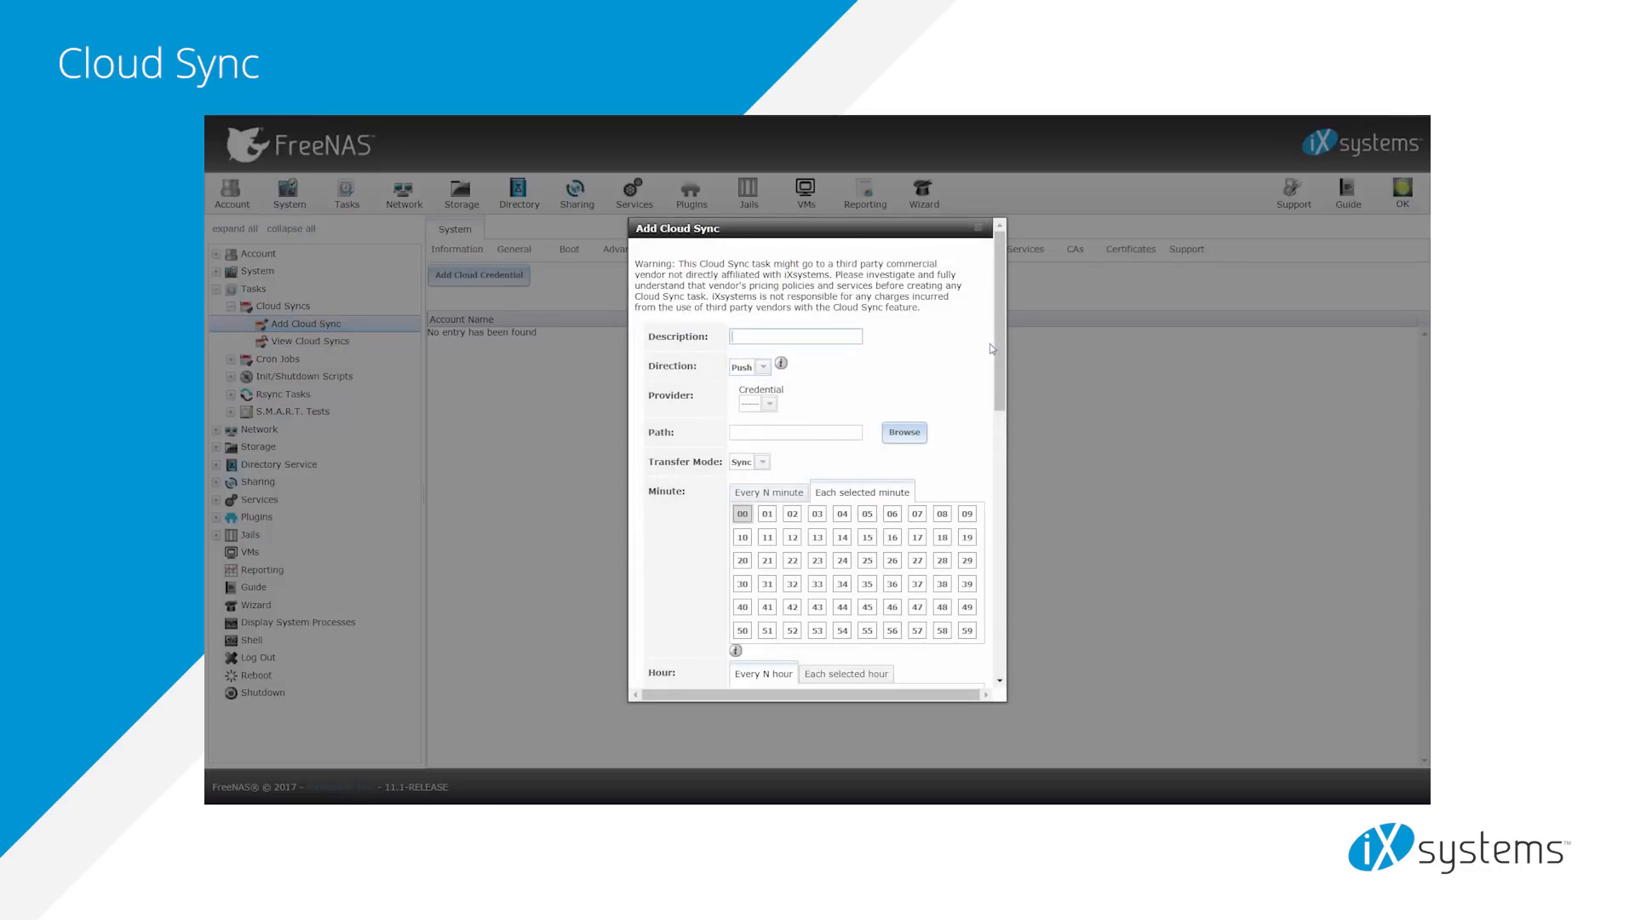
{"action": "left_click", "coordinate": [794, 336]}
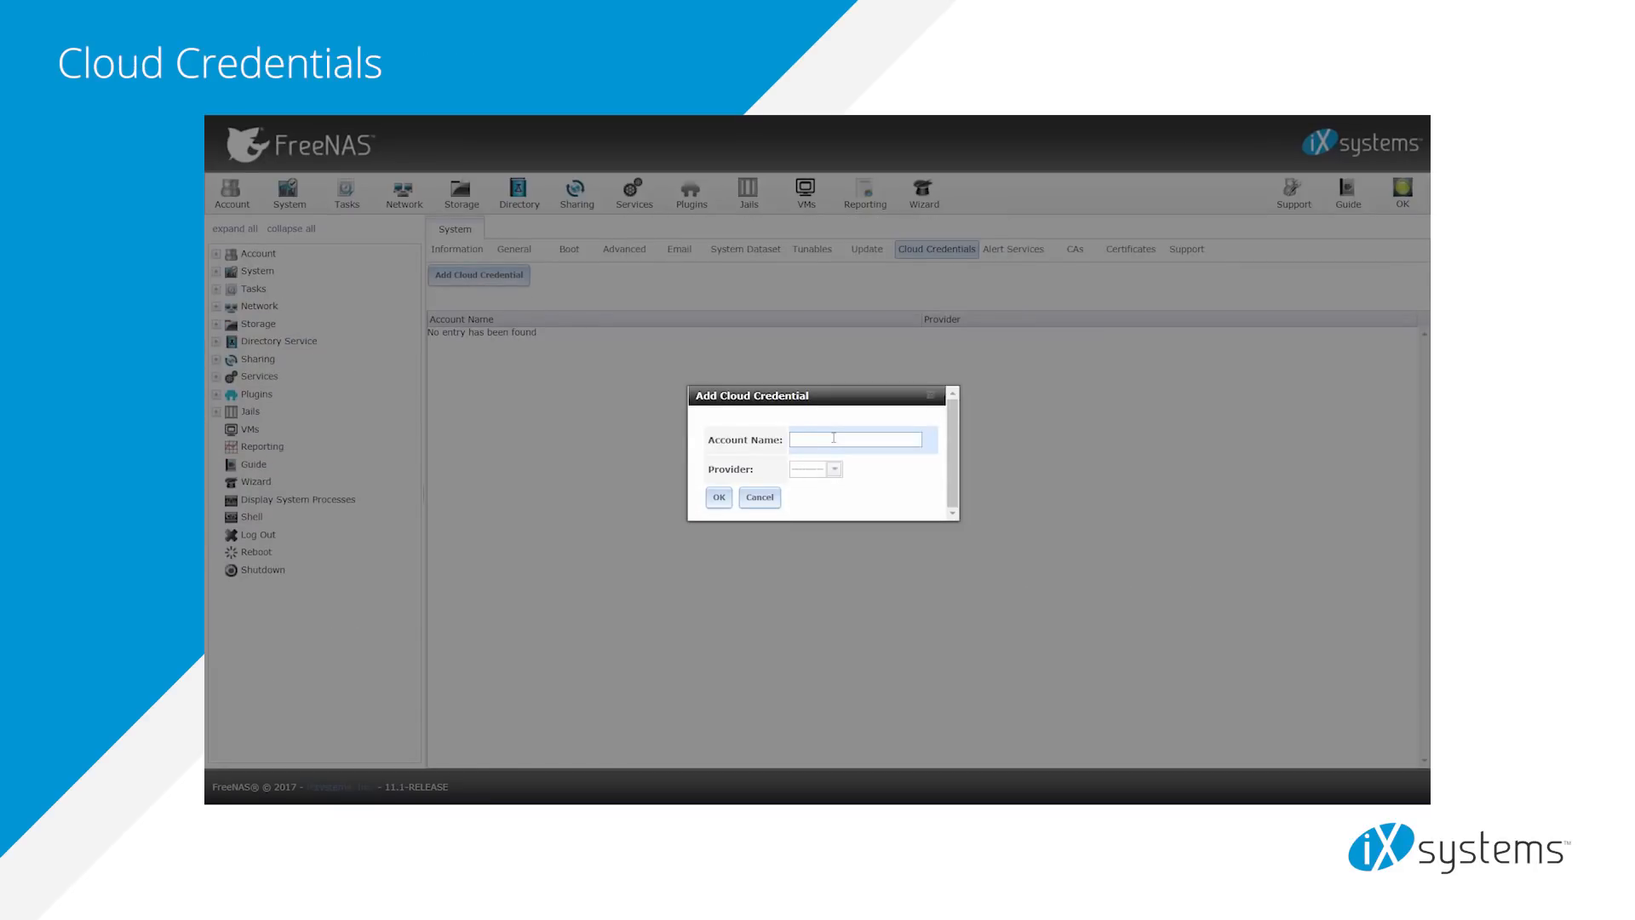
{"action": "type", "text": "cloud1"}
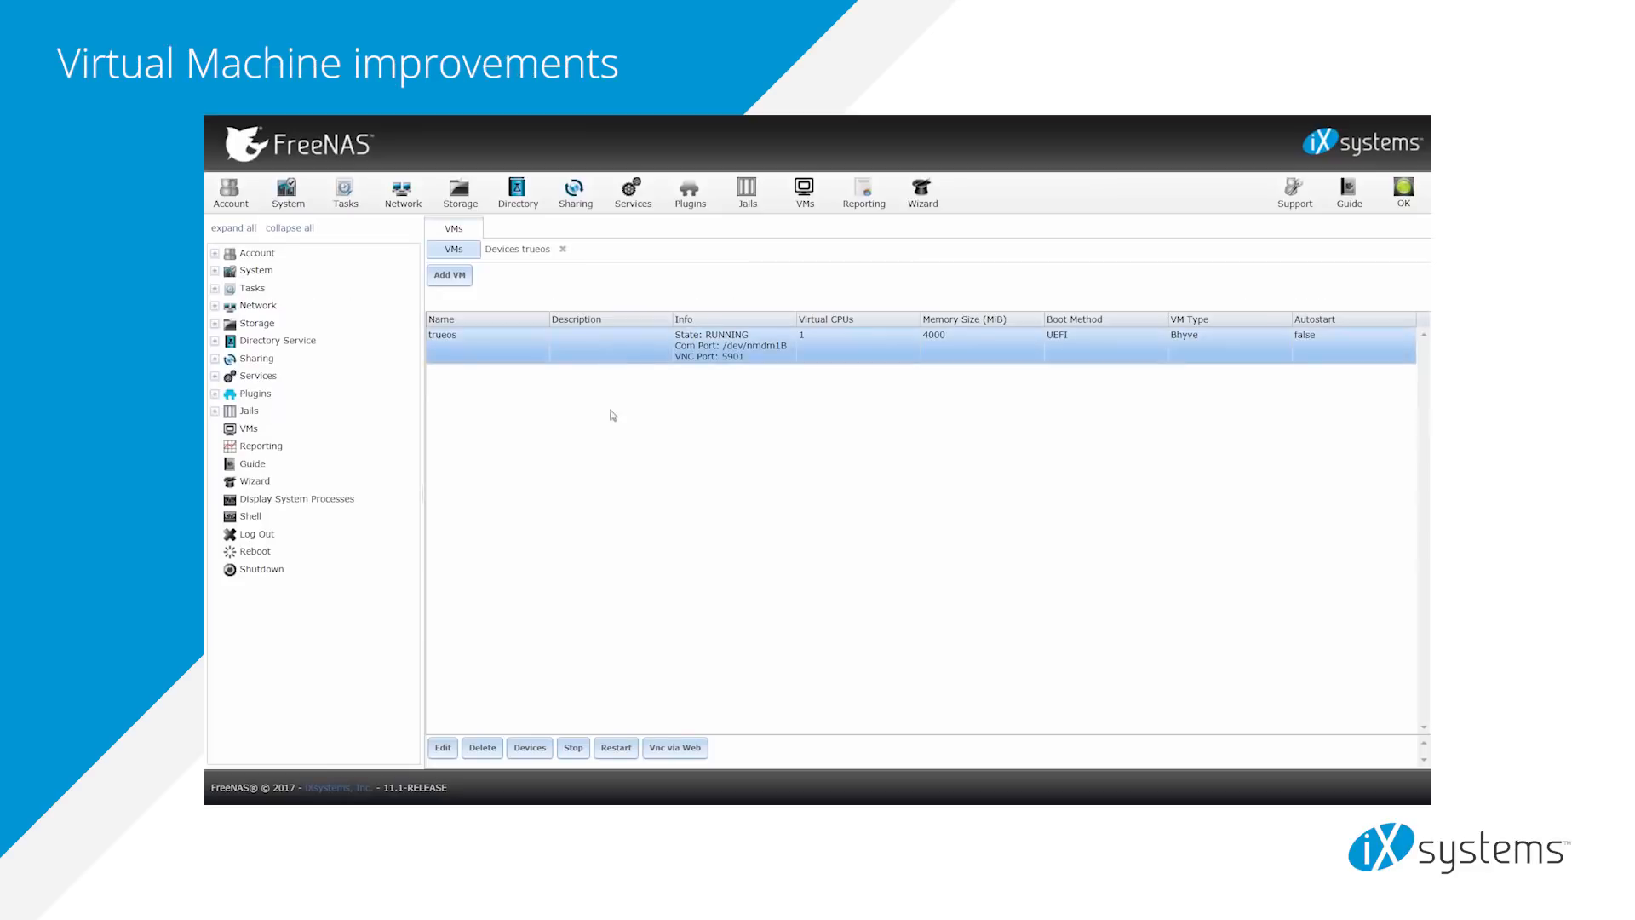
Edit a trueos VM device and review its host NIC and MAC address options.
{"action": "left_click", "coordinate": [529, 747]}
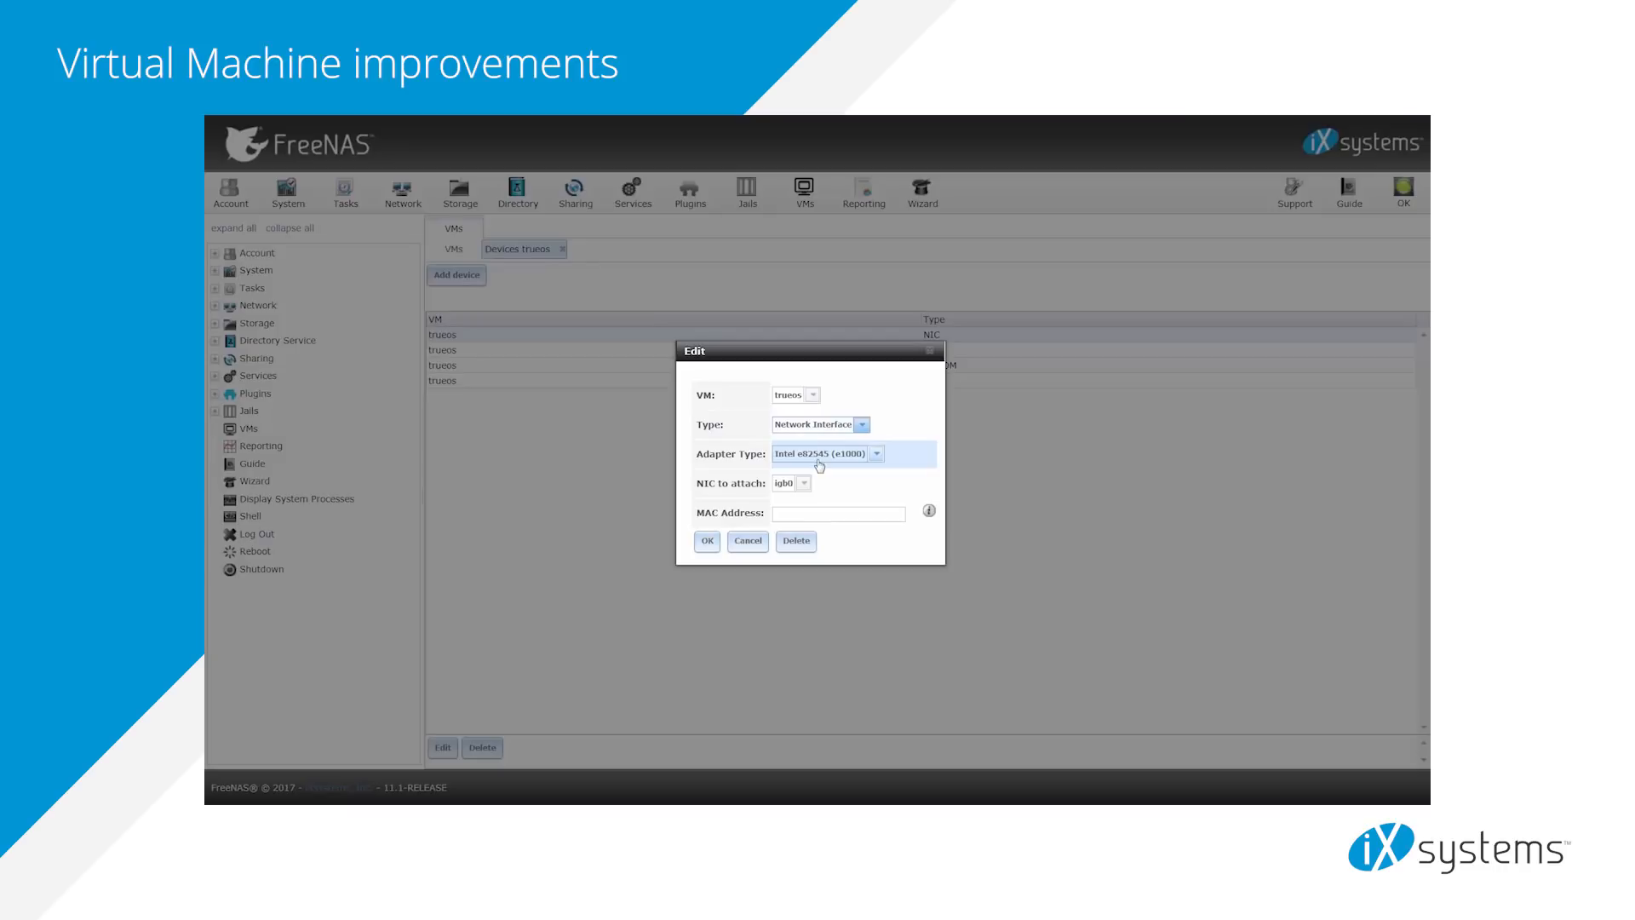
{"action": "left_click", "coordinate": [804, 483]}
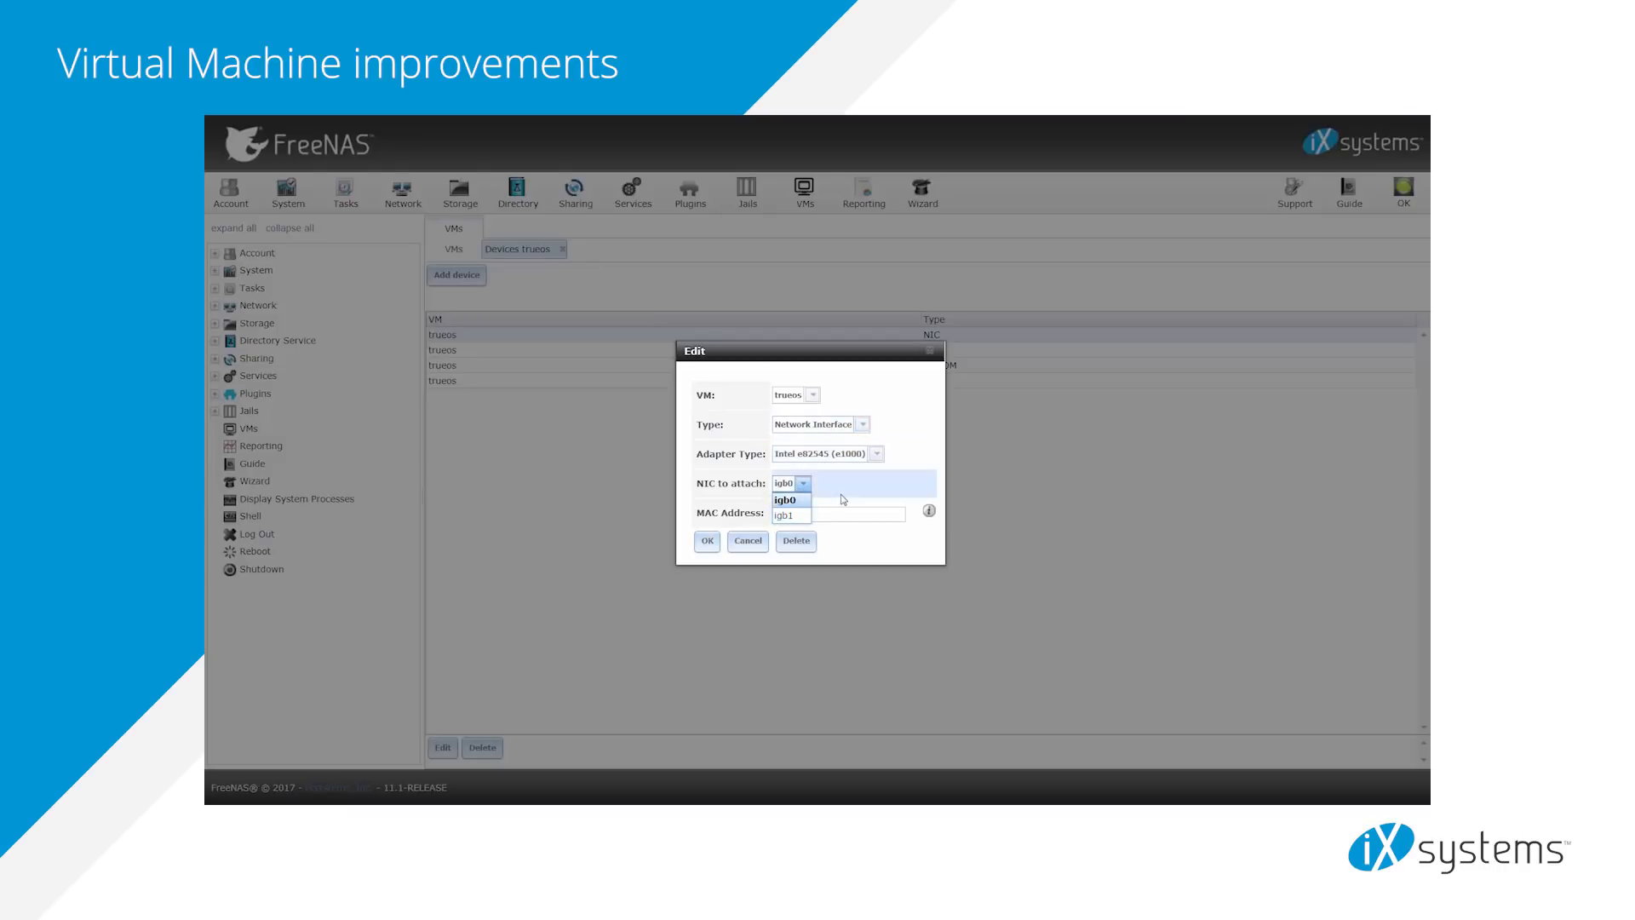
{"action": "left_click", "coordinate": [790, 498]}
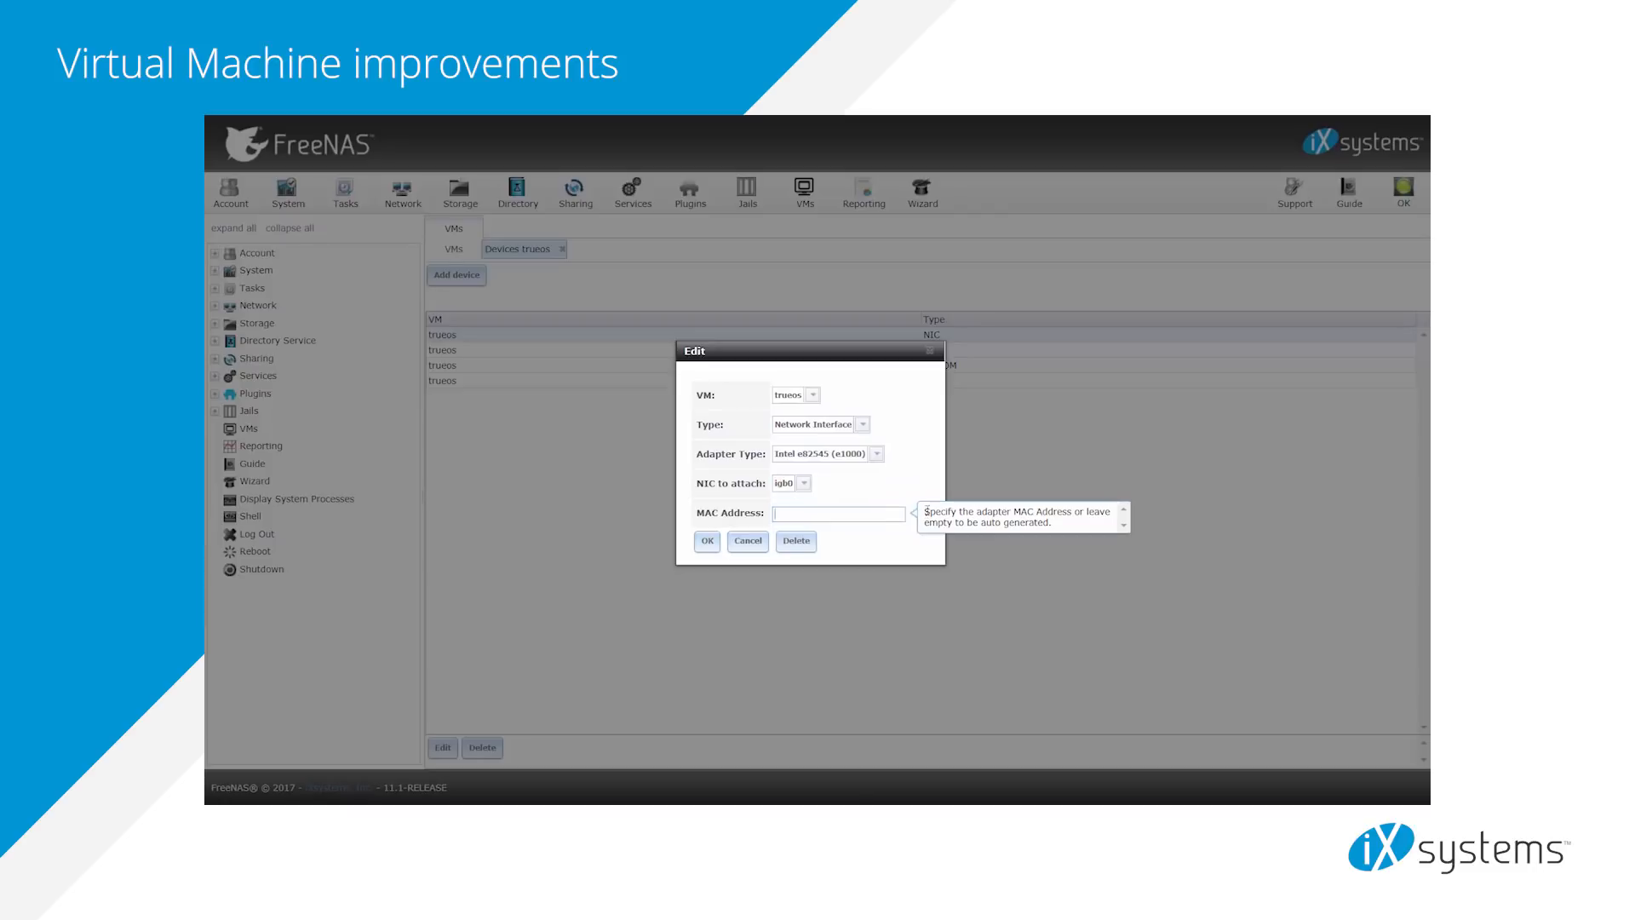
Switch the device type through Disk to VNC at 1920x1080, then start adding a VM.
{"action": "left_click", "coordinate": [861, 424]}
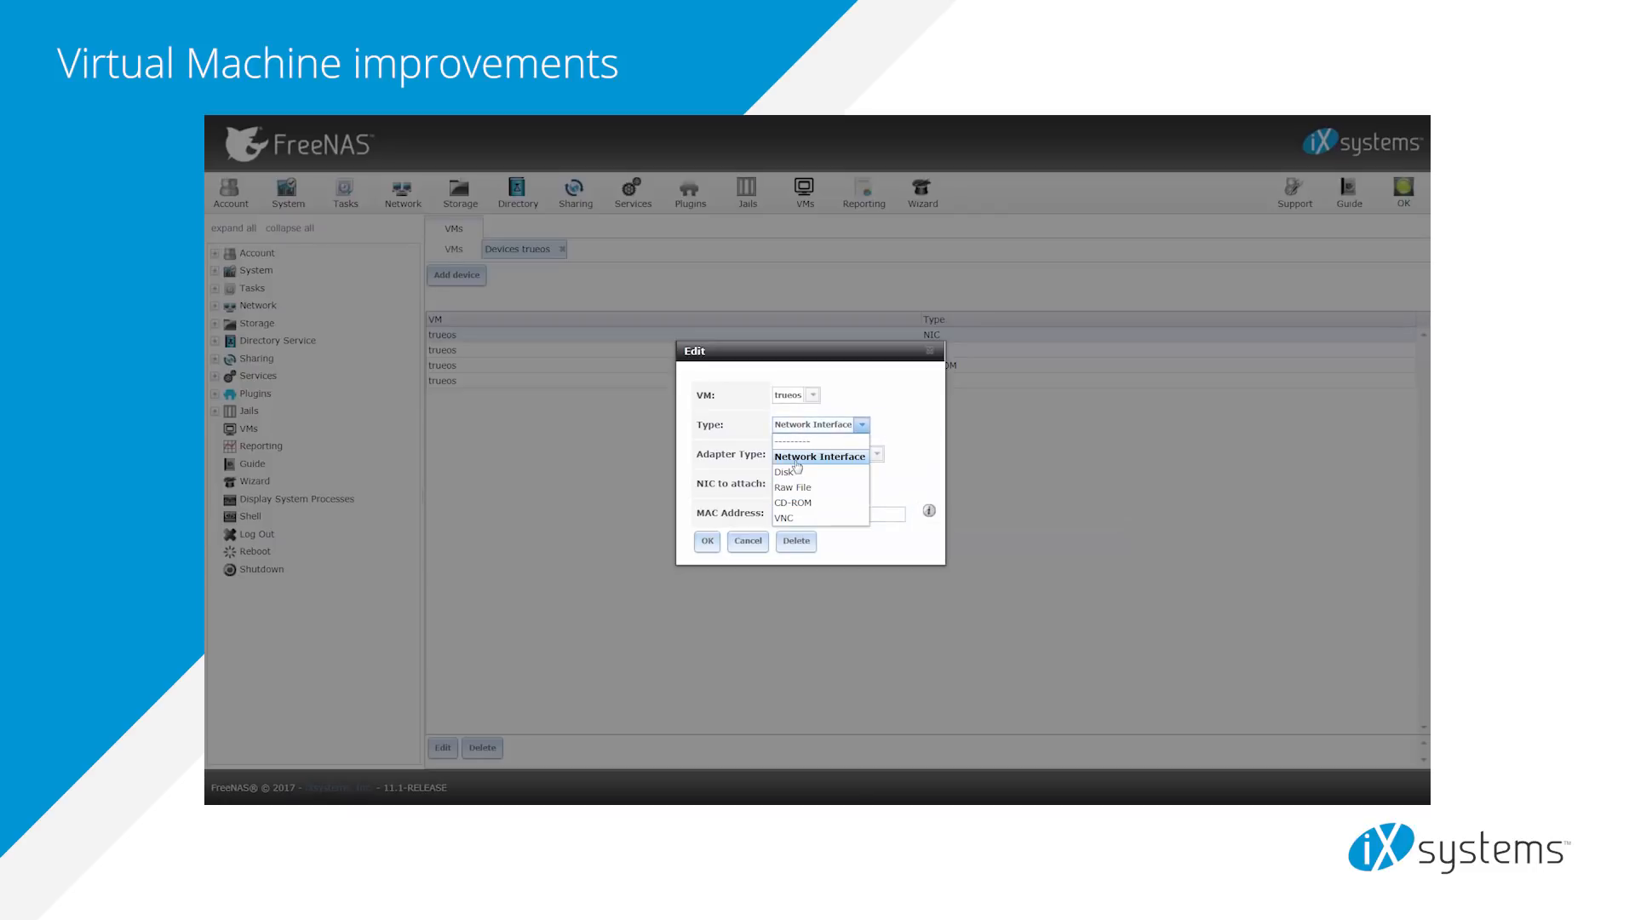
{"action": "left_click", "coordinate": [790, 470]}
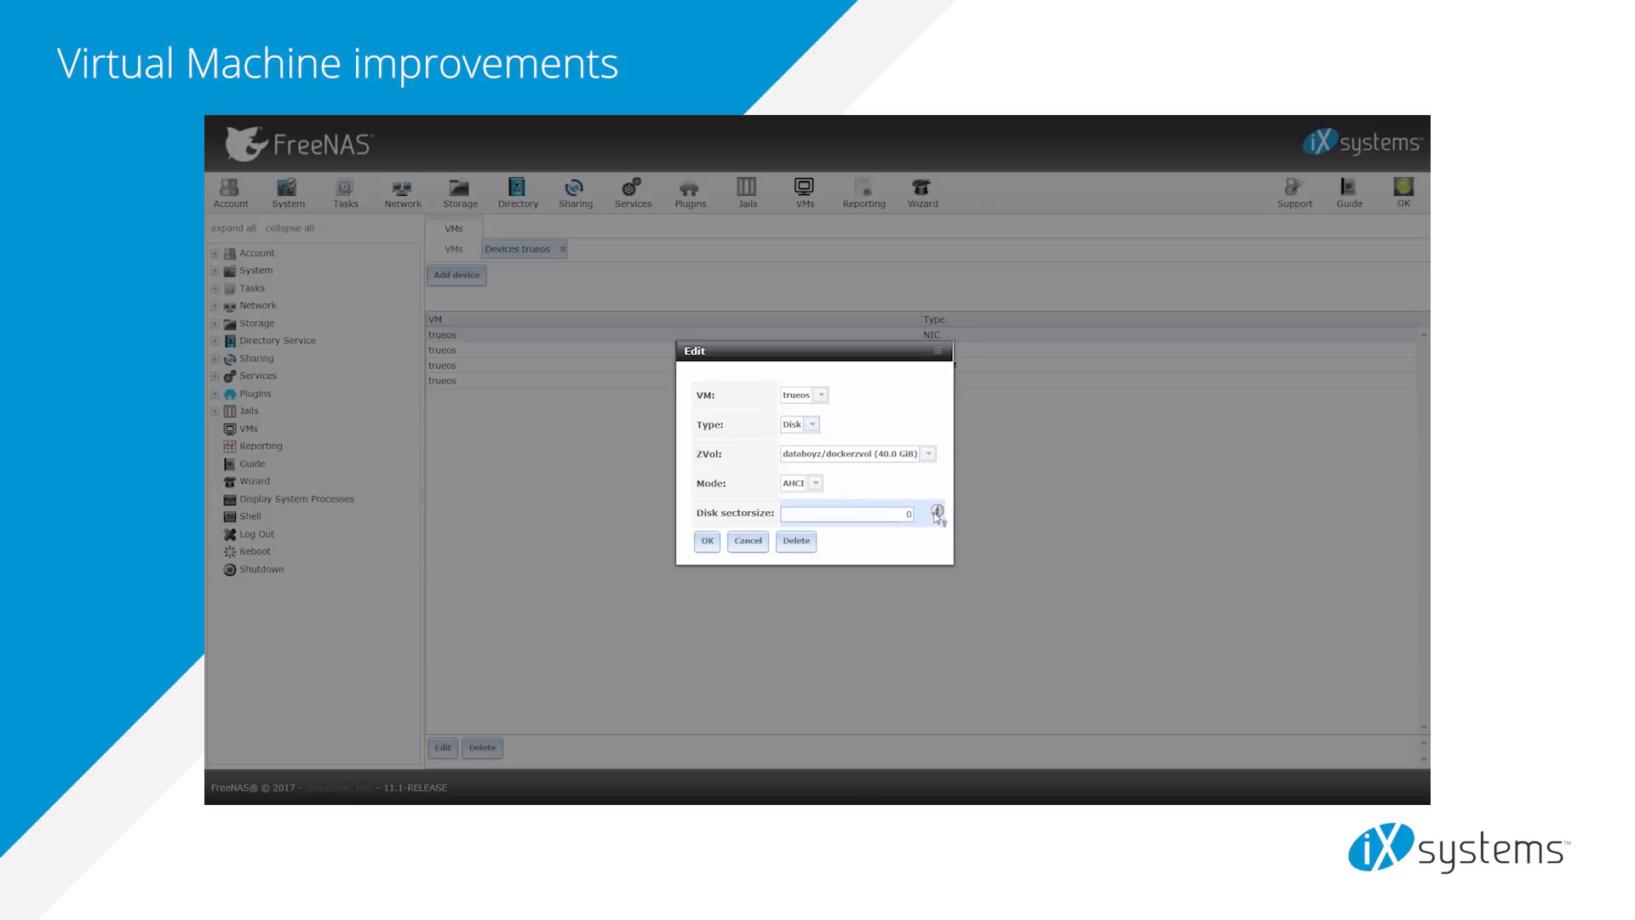
{"action": "left_click", "coordinate": [798, 424]}
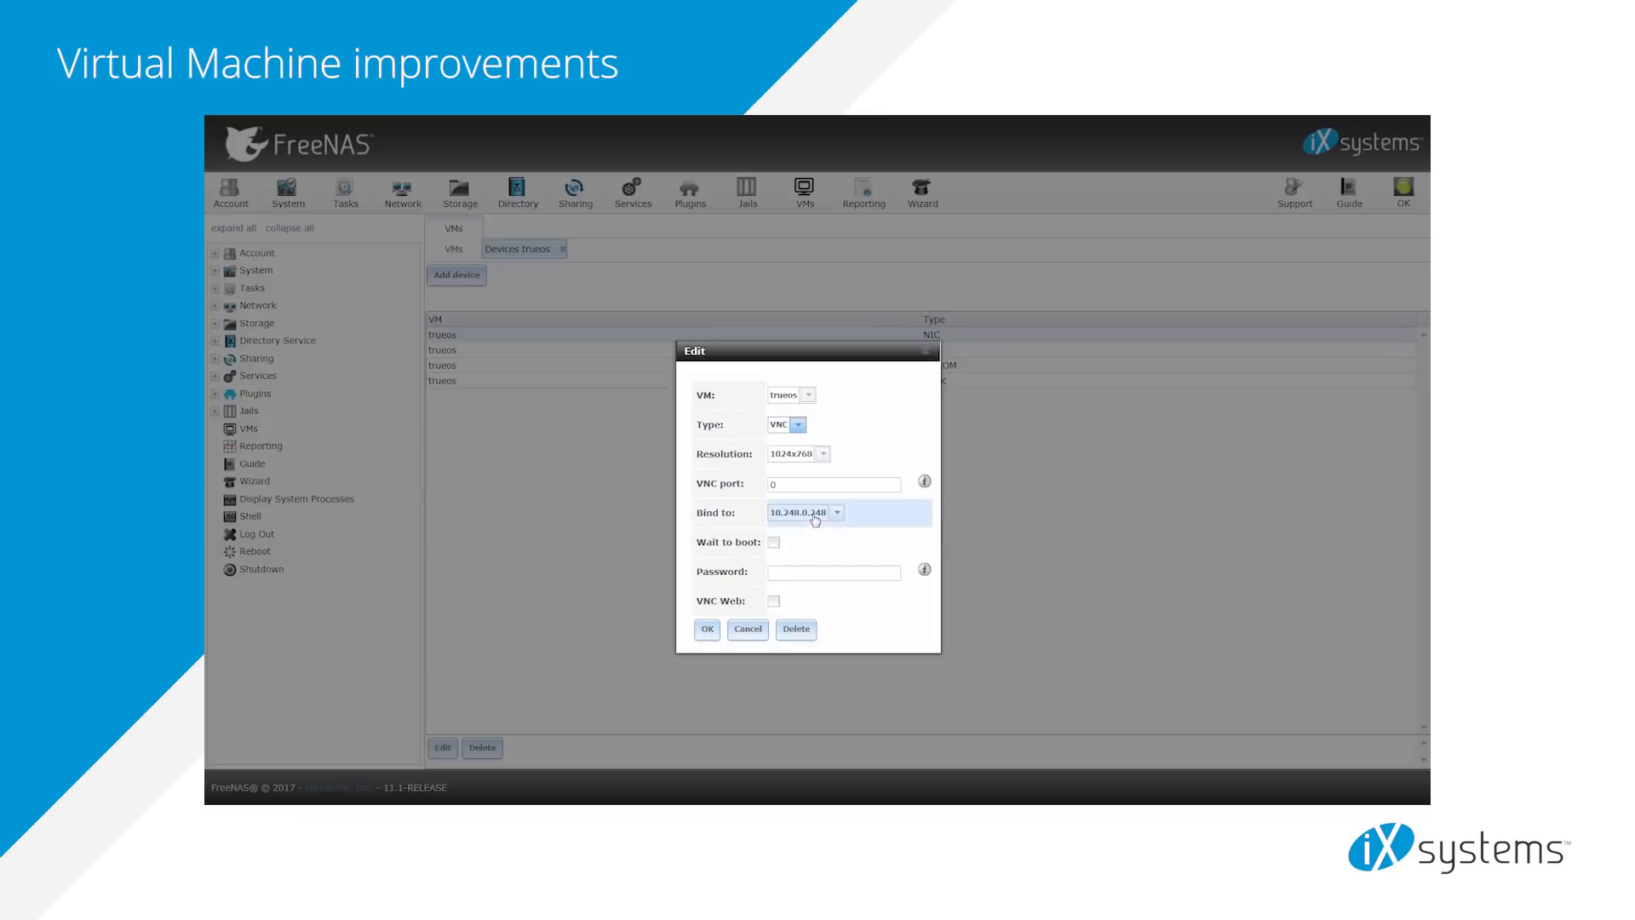
{"action": "left_click", "coordinate": [822, 453]}
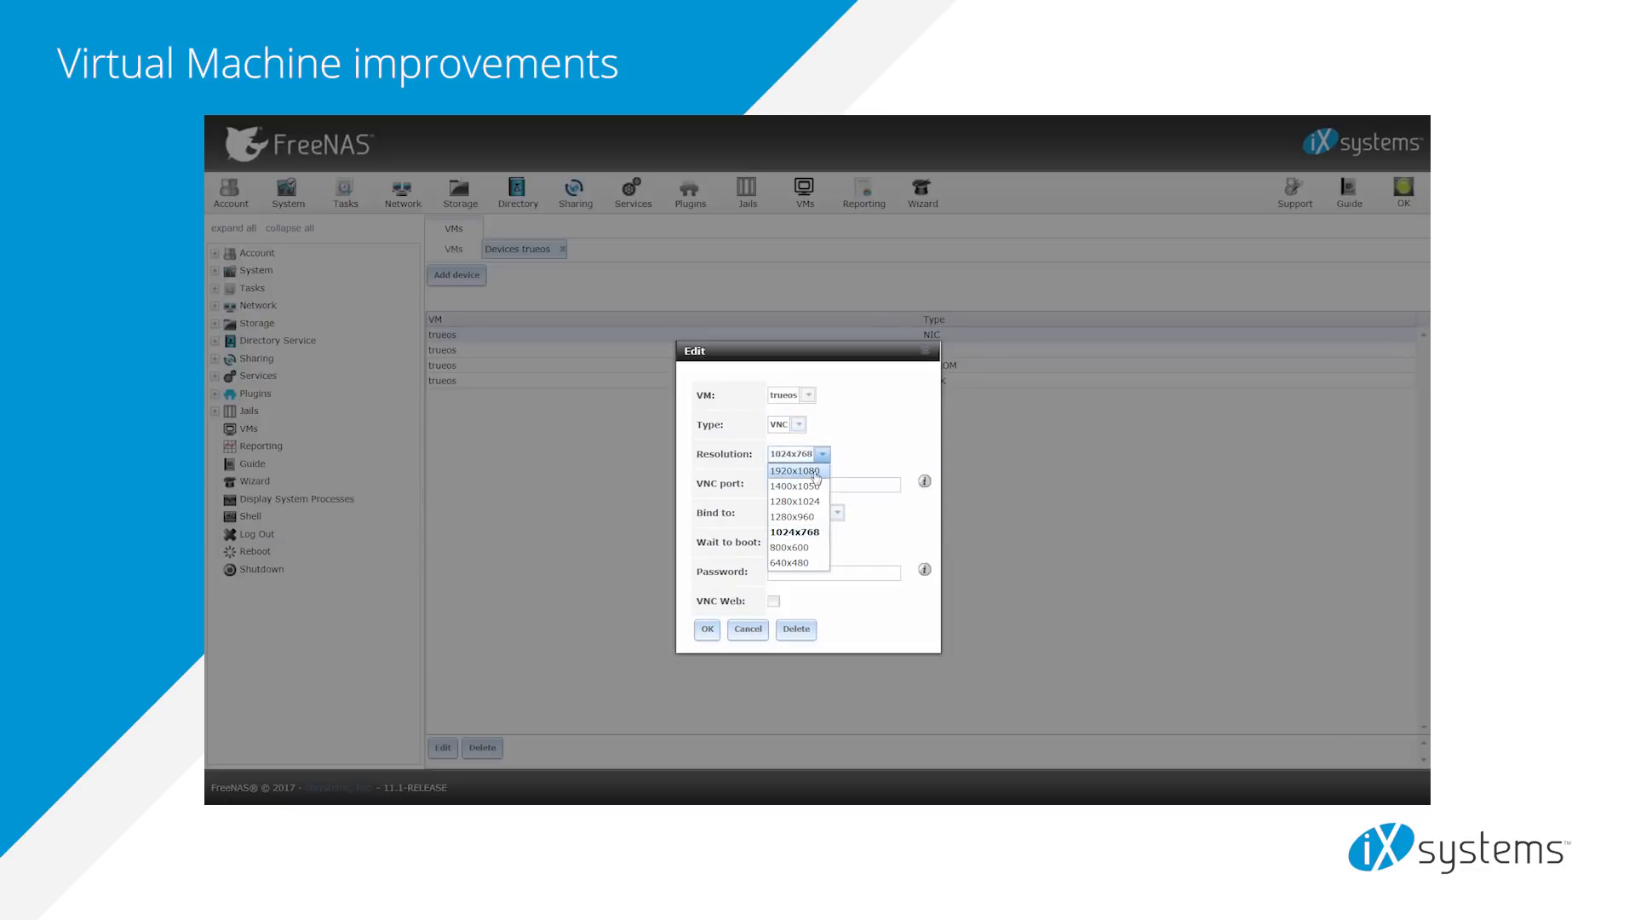
{"action": "left_click", "coordinate": [793, 471]}
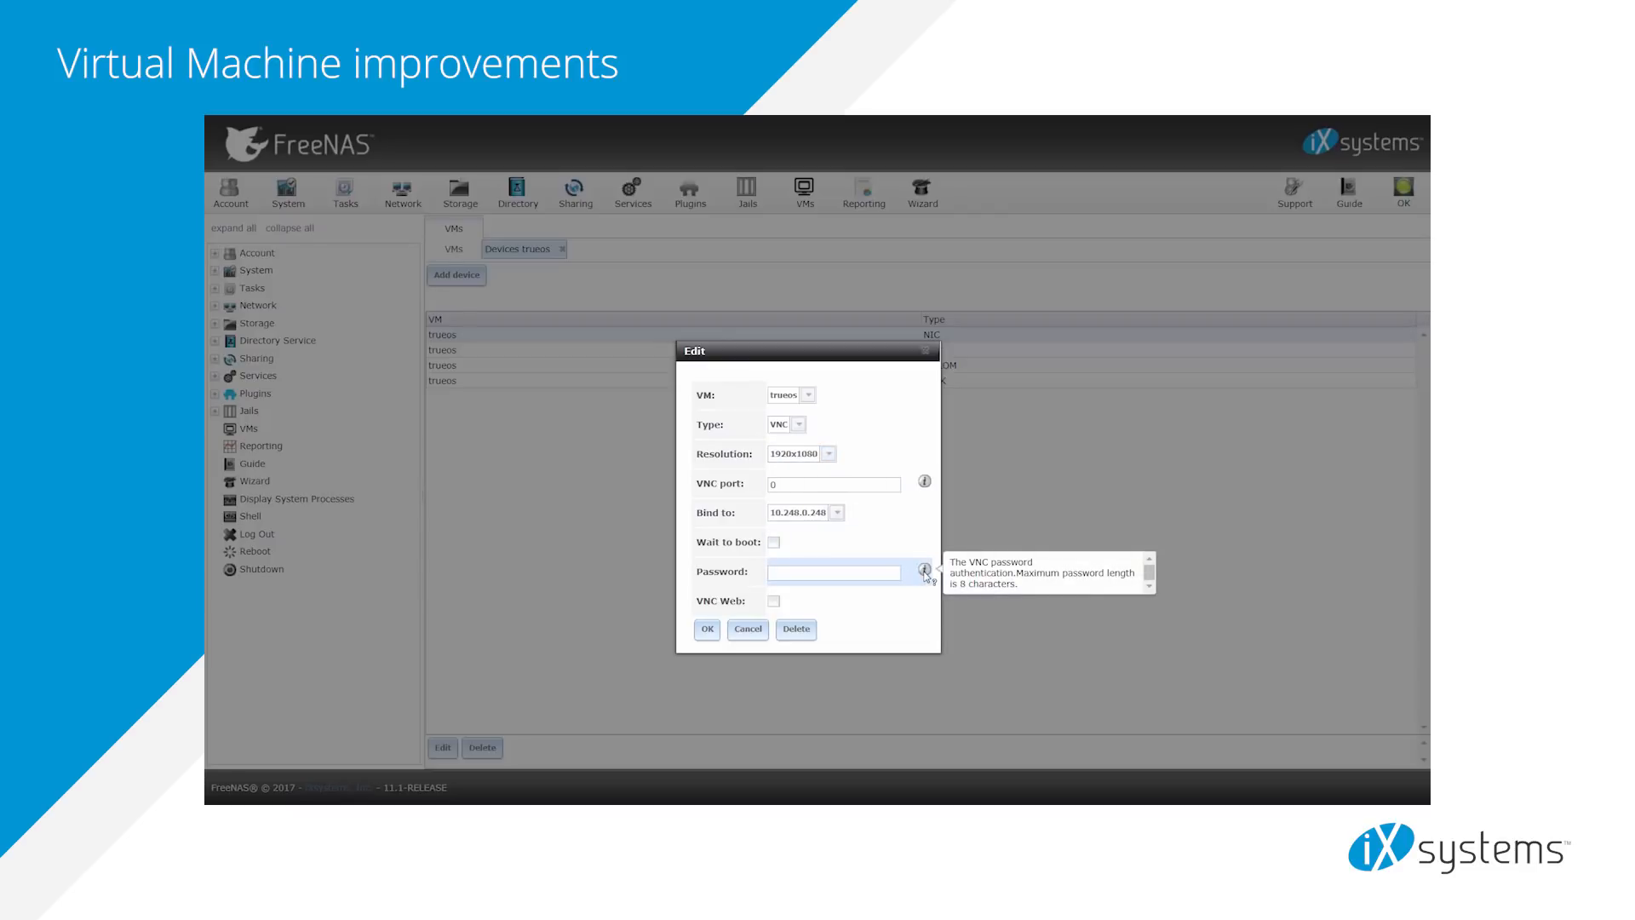
{"action": "left_click", "coordinate": [772, 602]}
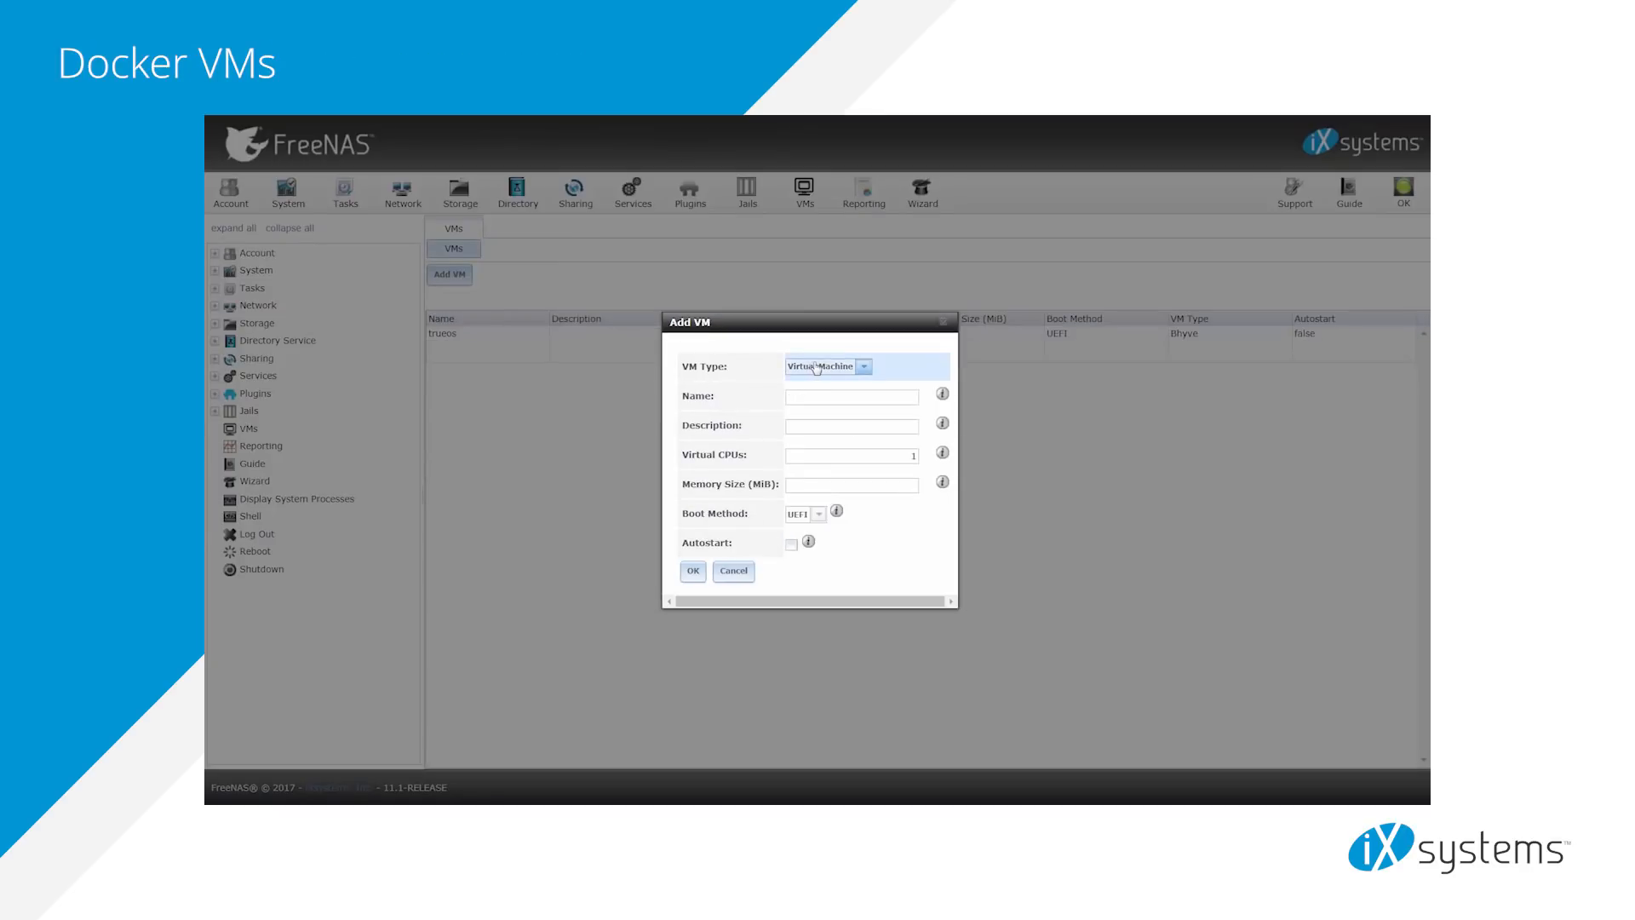
Set up a Docker VM named 'trueosdock' and run zfs-stats in the shell.
{"action": "left_click", "coordinate": [819, 366]}
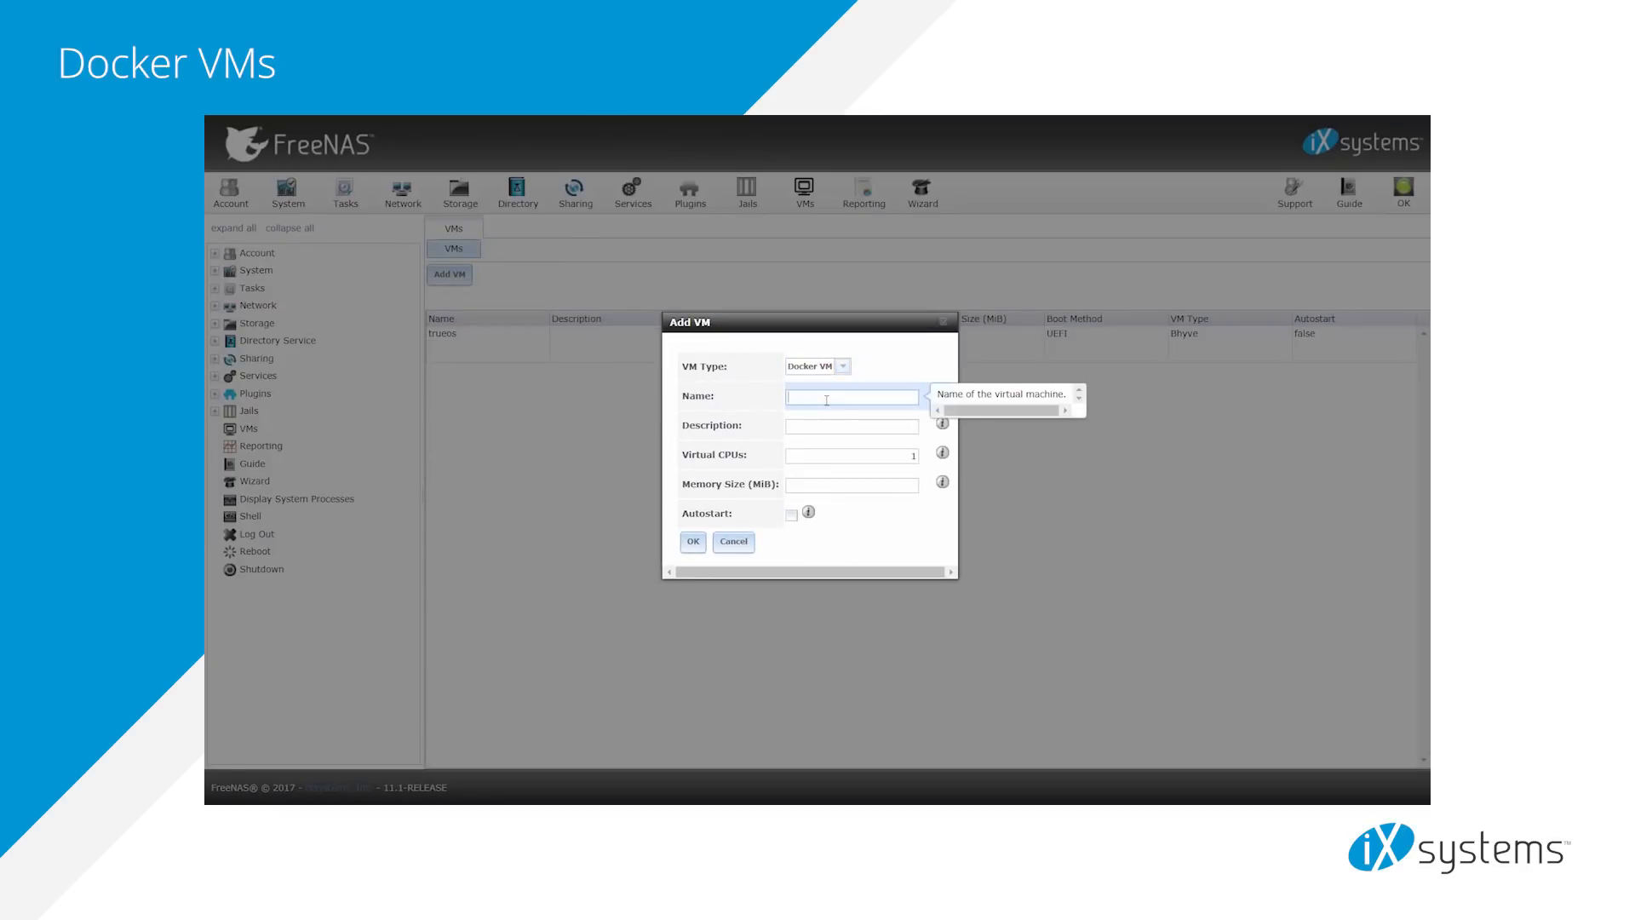
{"action": "type", "text": "trueosdock"}
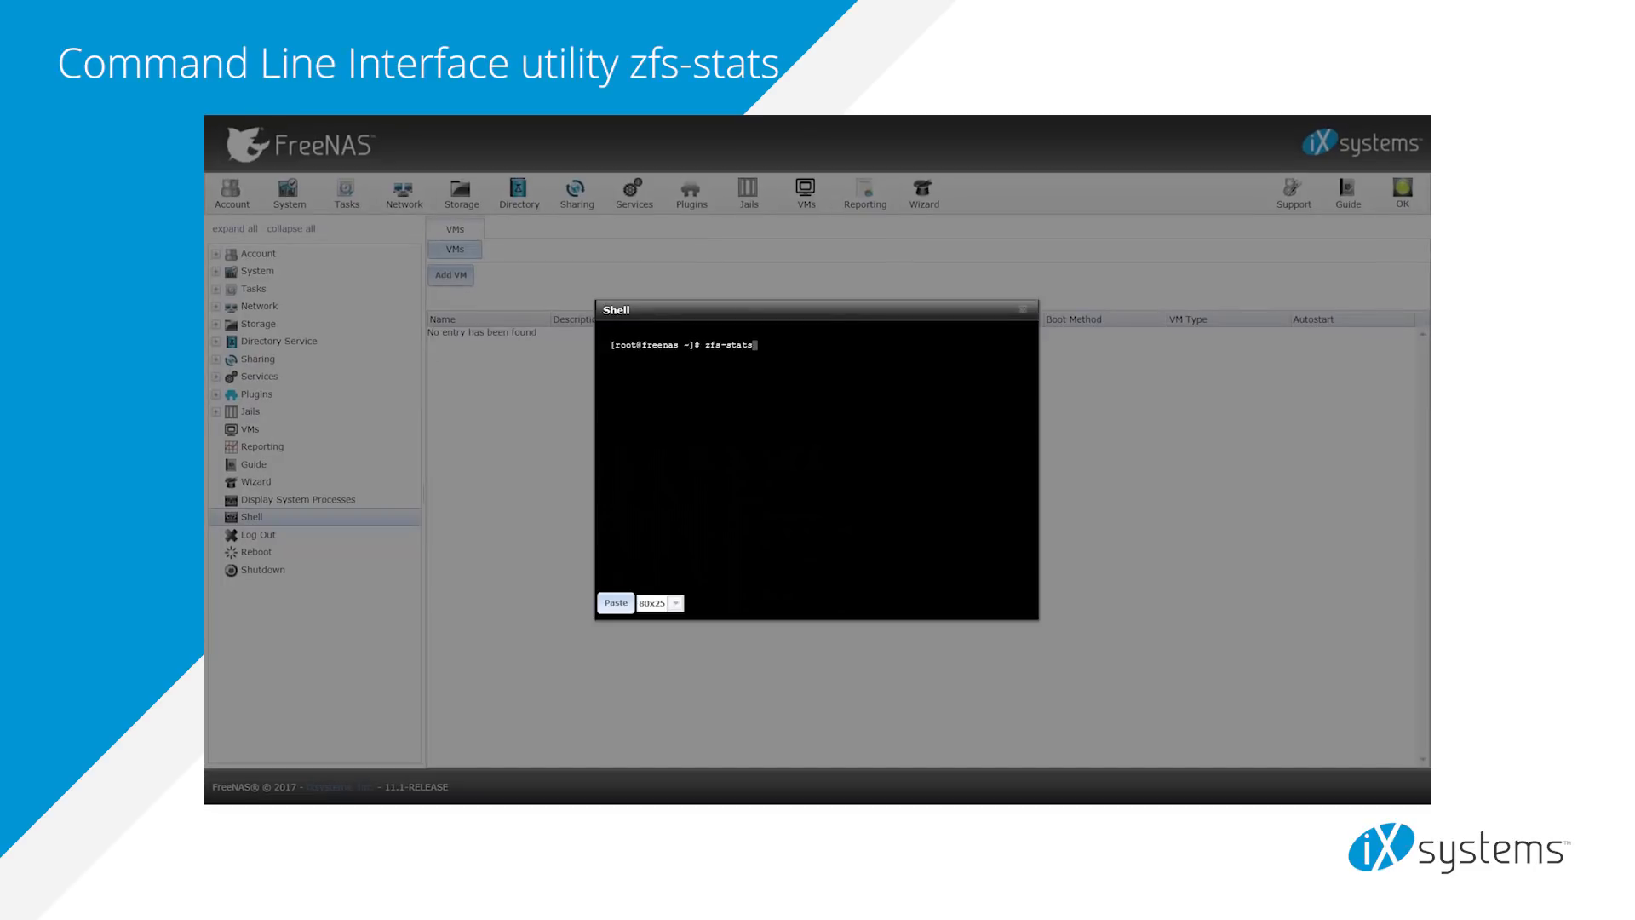
{"action": "key", "text": "Return"}
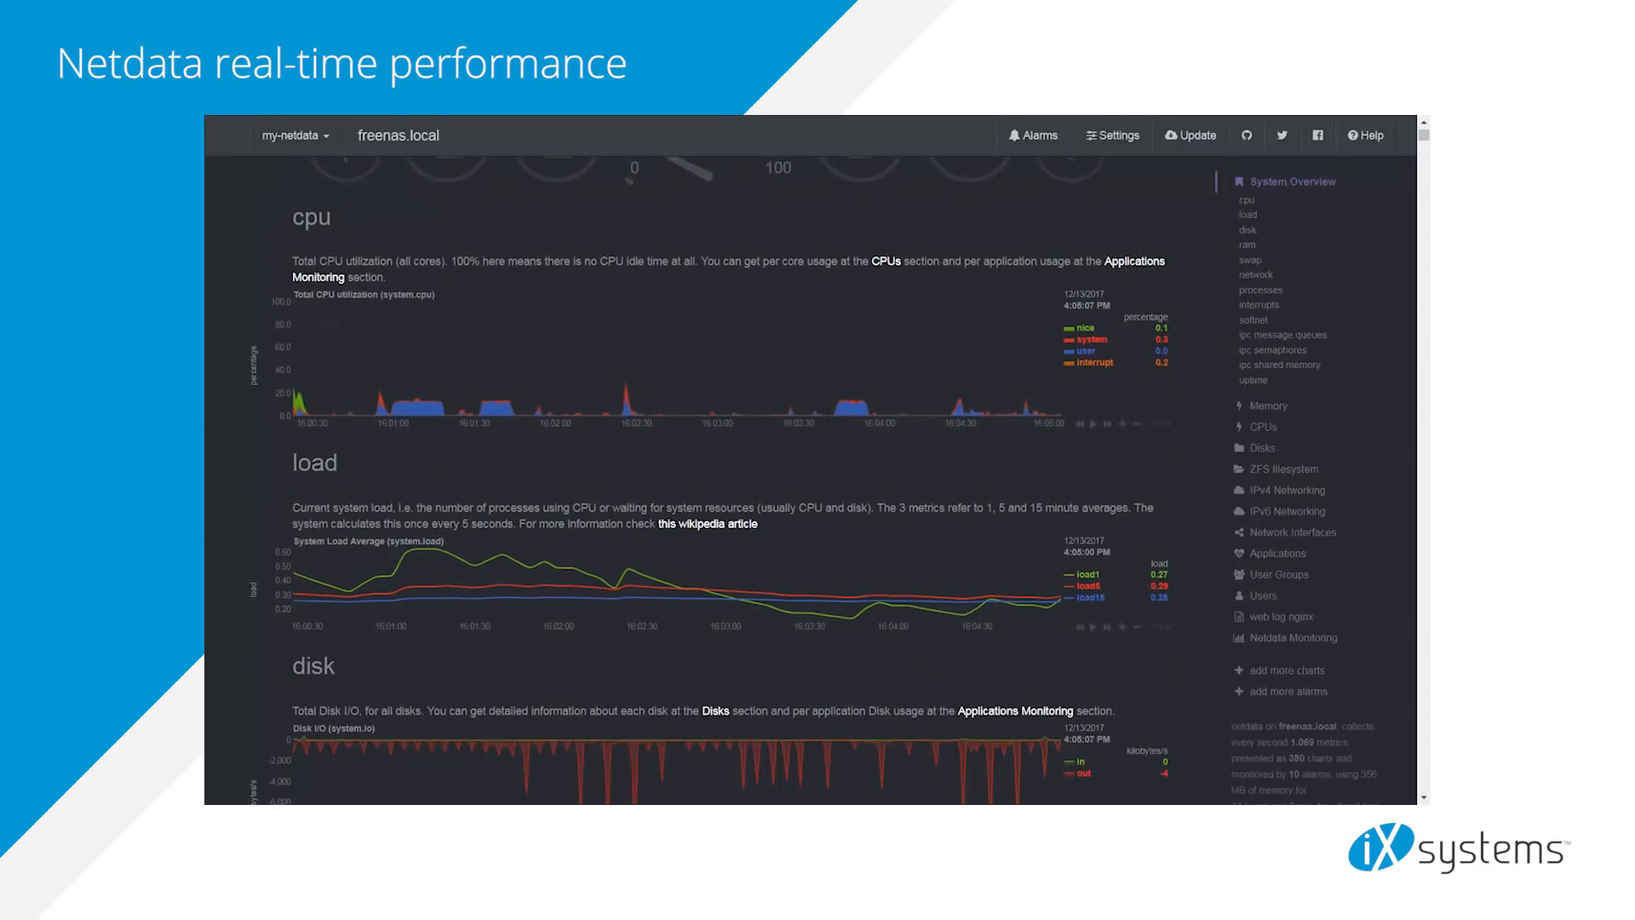
Scroll through the Netdata System Overview CPU, load and disk charts.
{"action": "scroll", "scroll_direction": "down", "scroll_amount": 3}
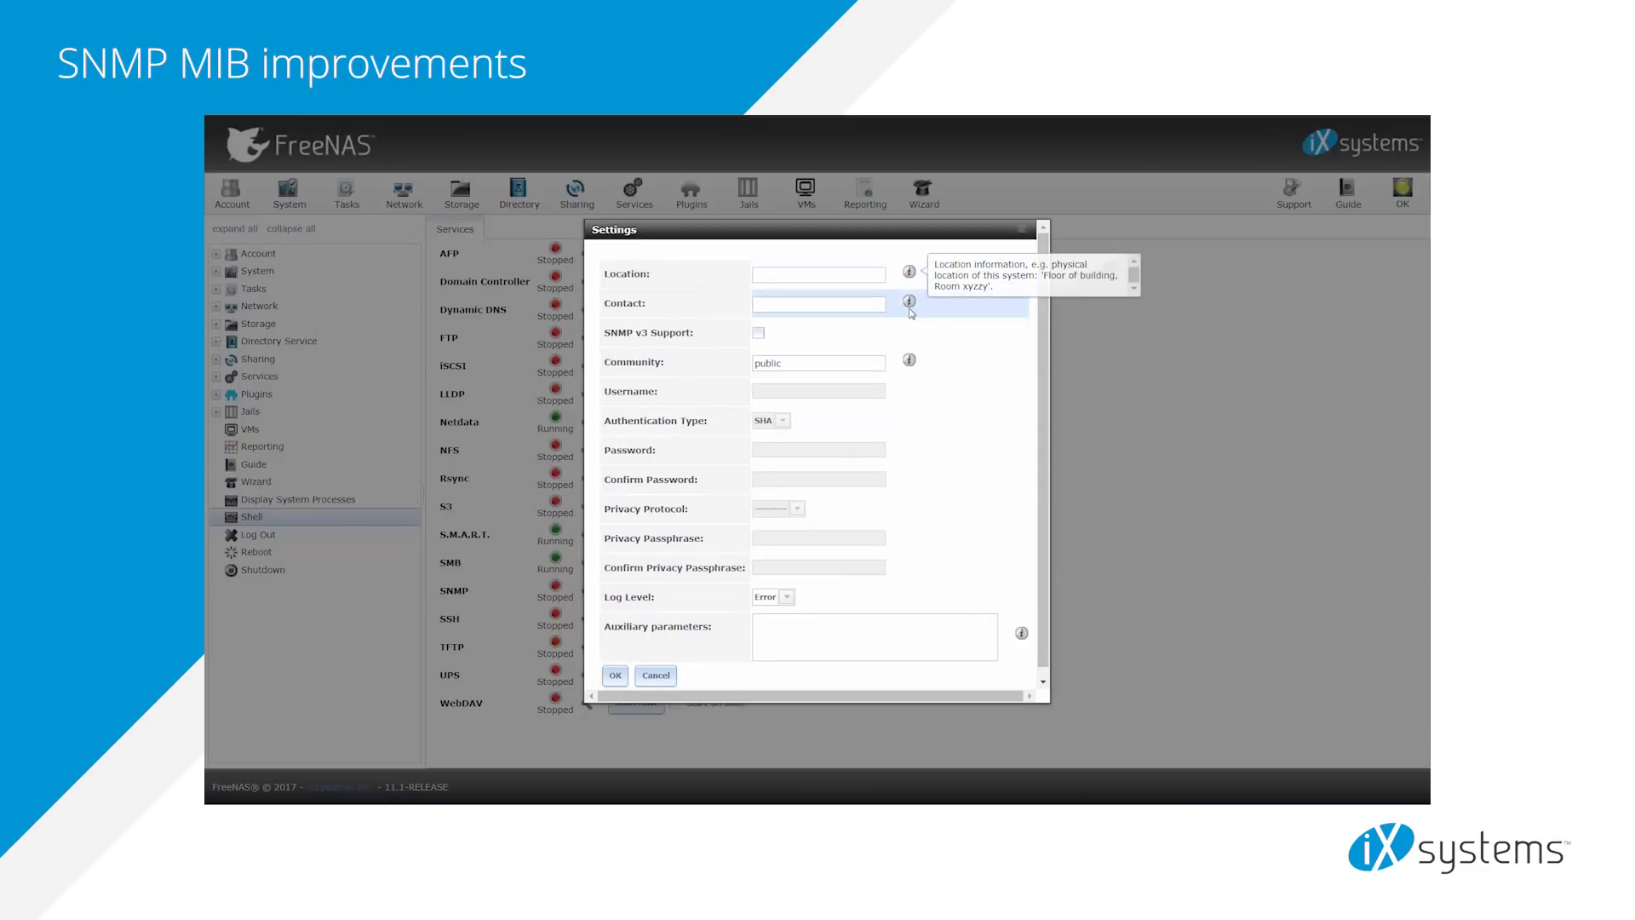
View SNMP and AFP share settings, then send an AWSSNS test alert.
{"action": "key", "text": "Right"}
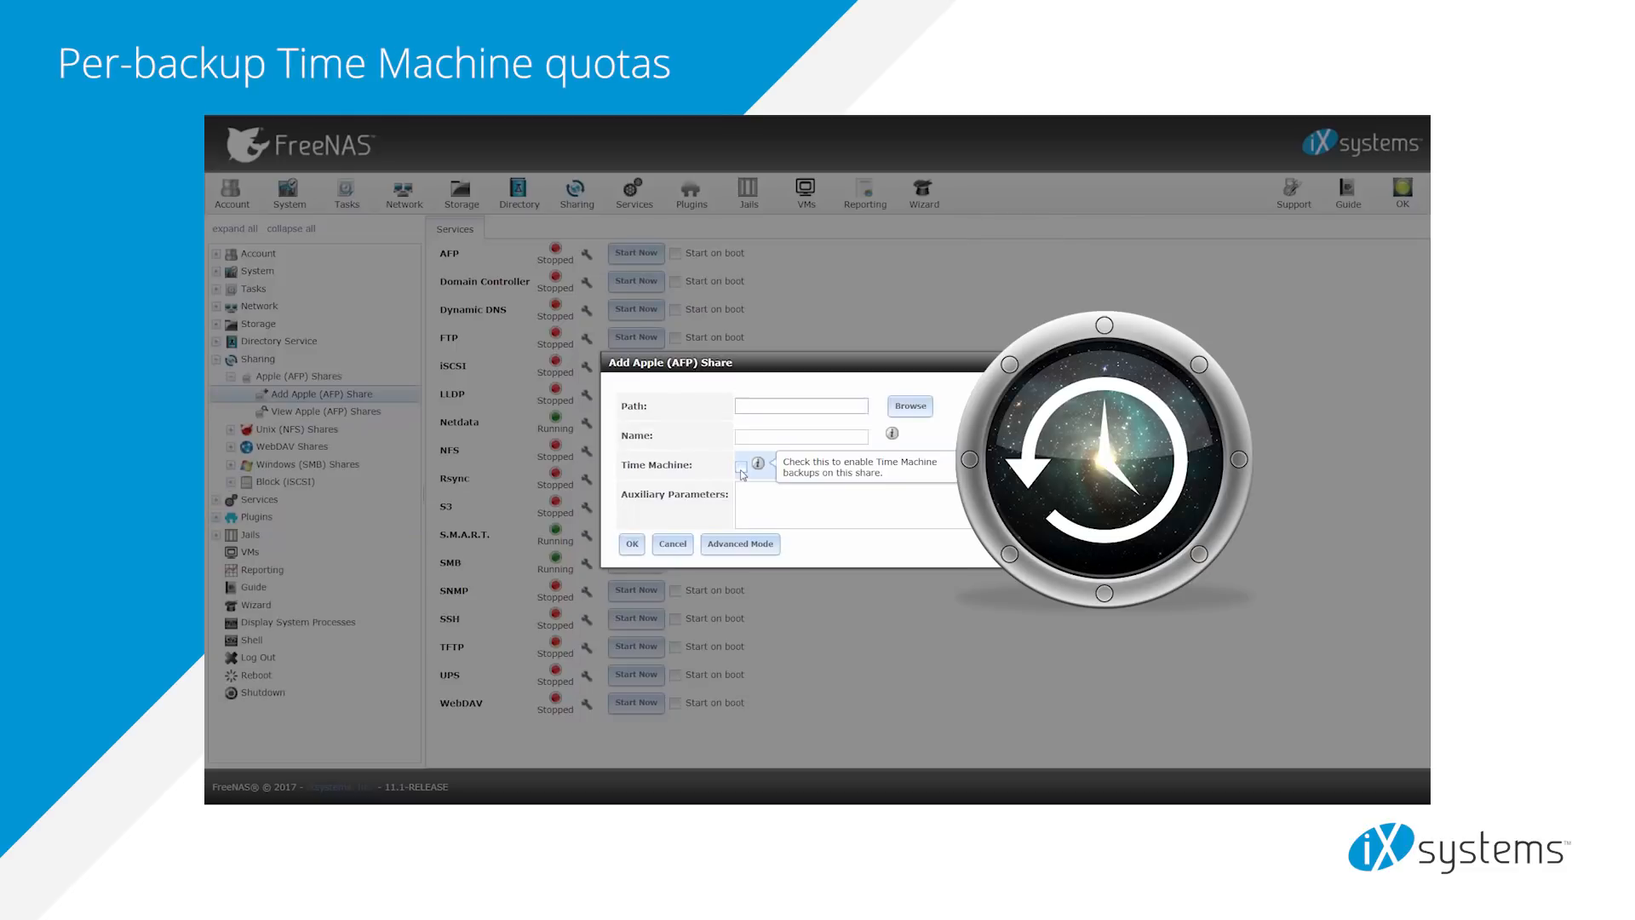
{"action": "left_click", "coordinate": [760, 465]}
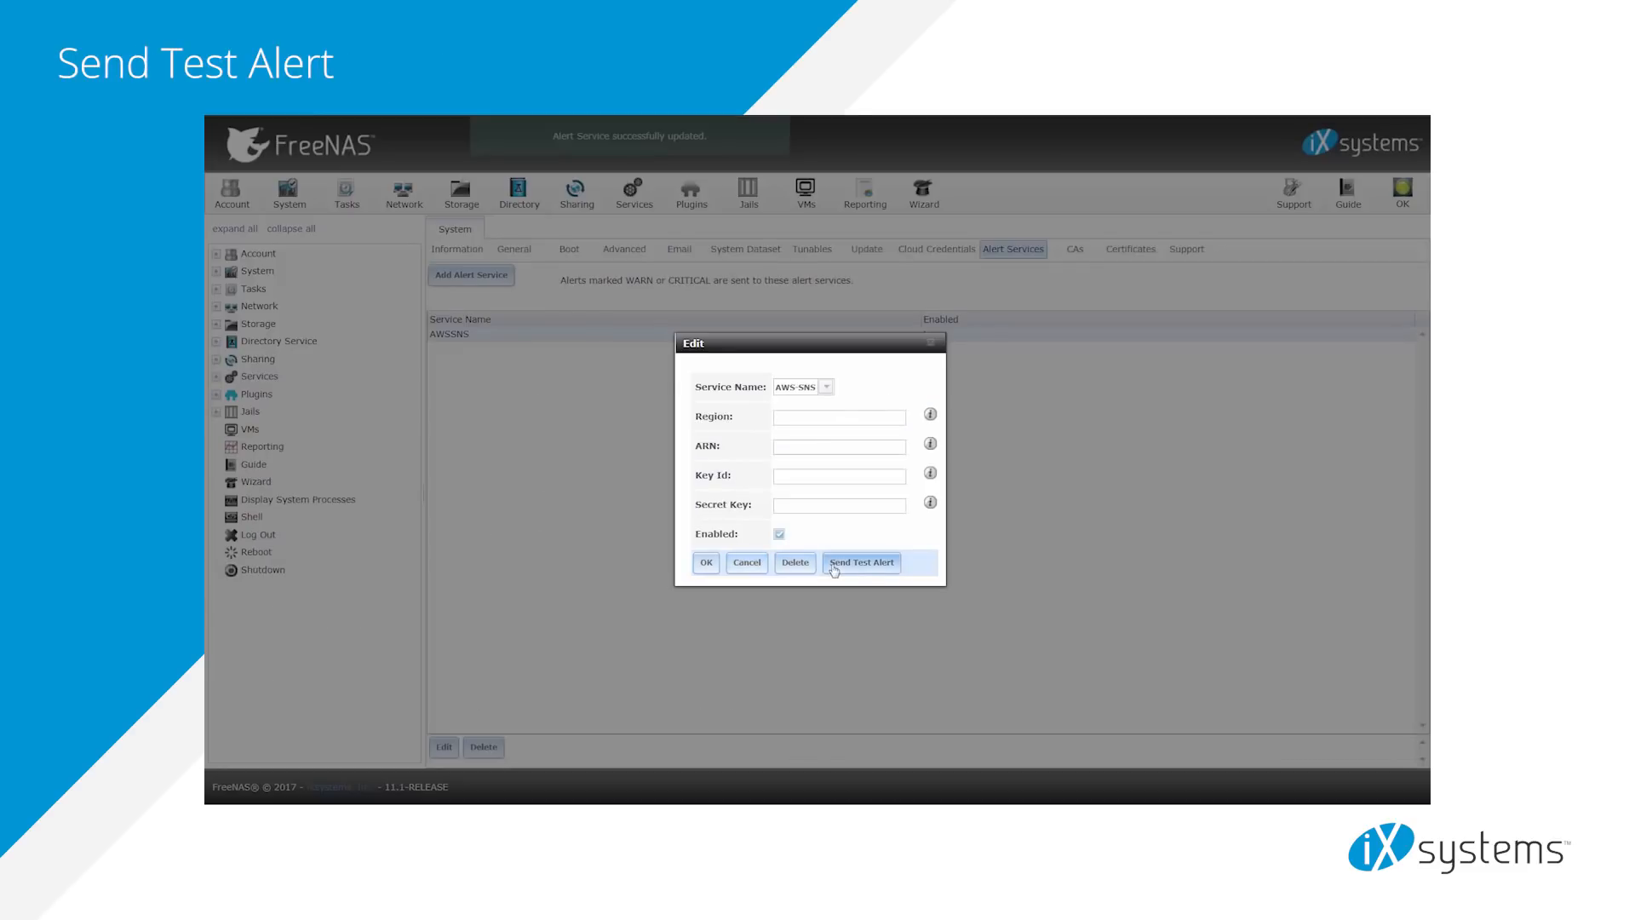
{"action": "left_click", "coordinate": [860, 562]}
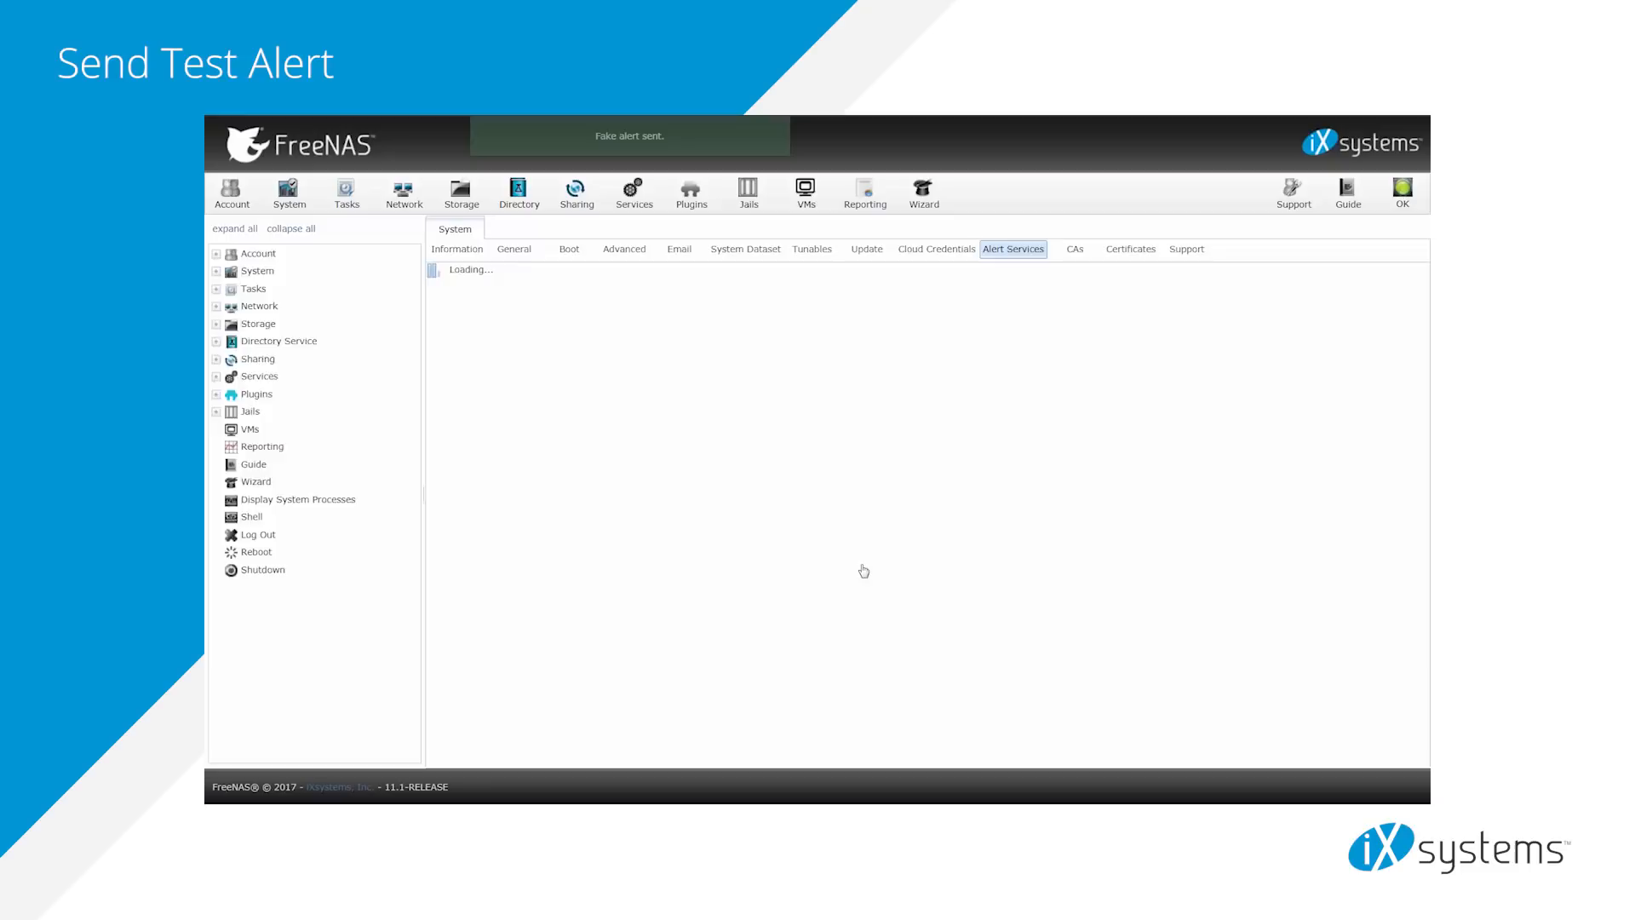
{"action": "left_click", "coordinate": [456, 249]}
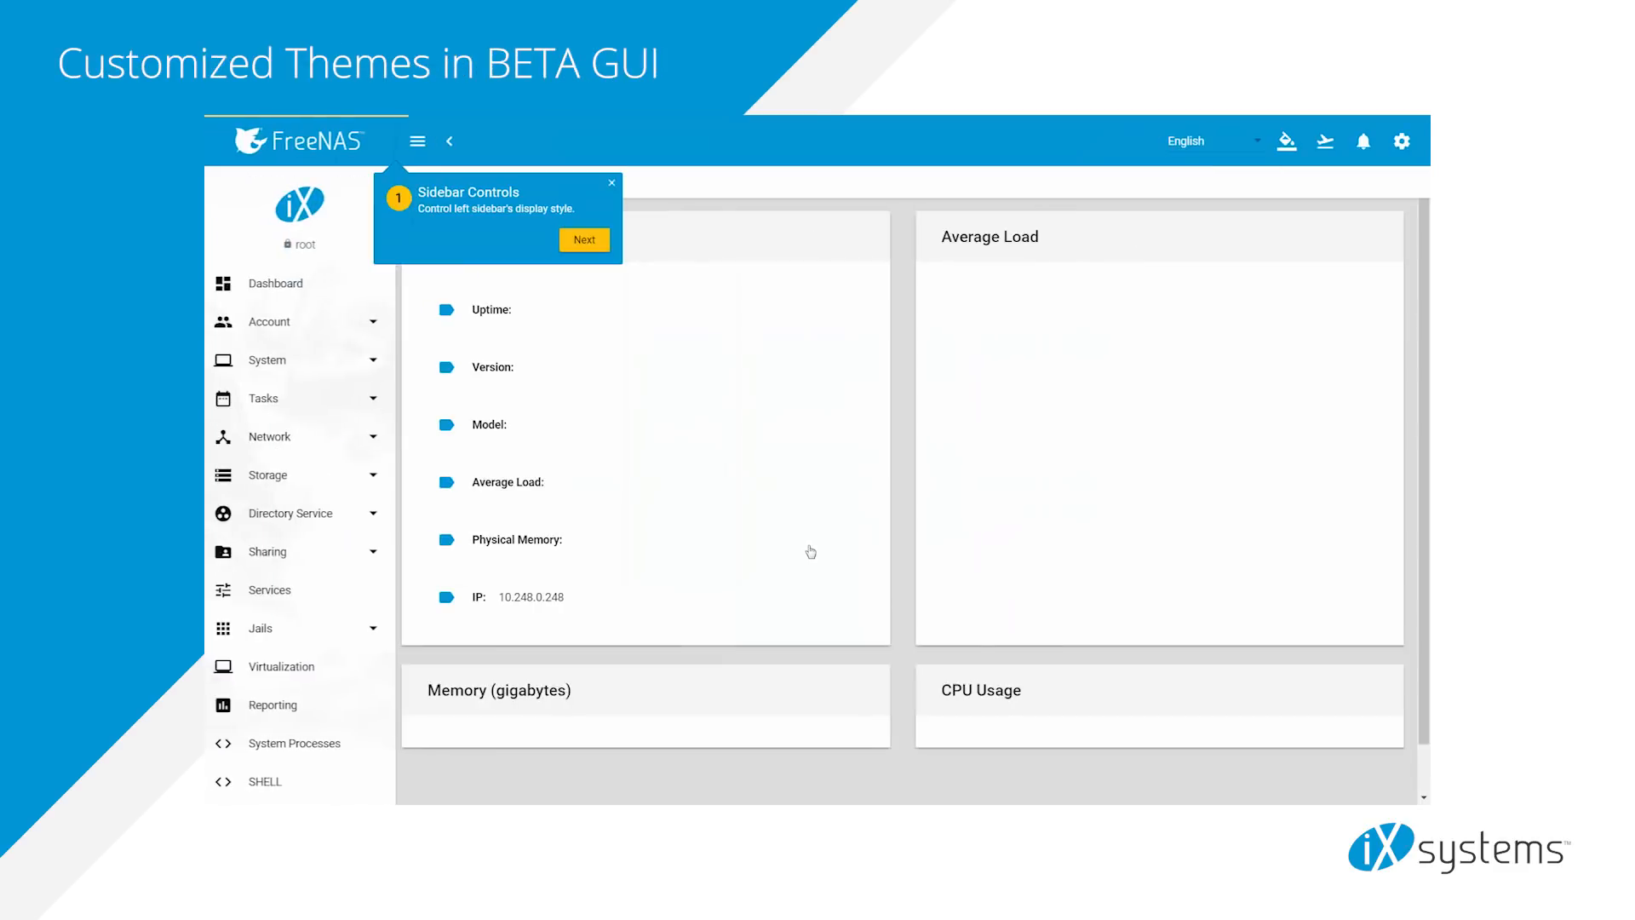
List the beta GUI colour themes and read the FreeNAS 11.1 new-feature release notes.
{"action": "left_click", "coordinate": [1286, 141]}
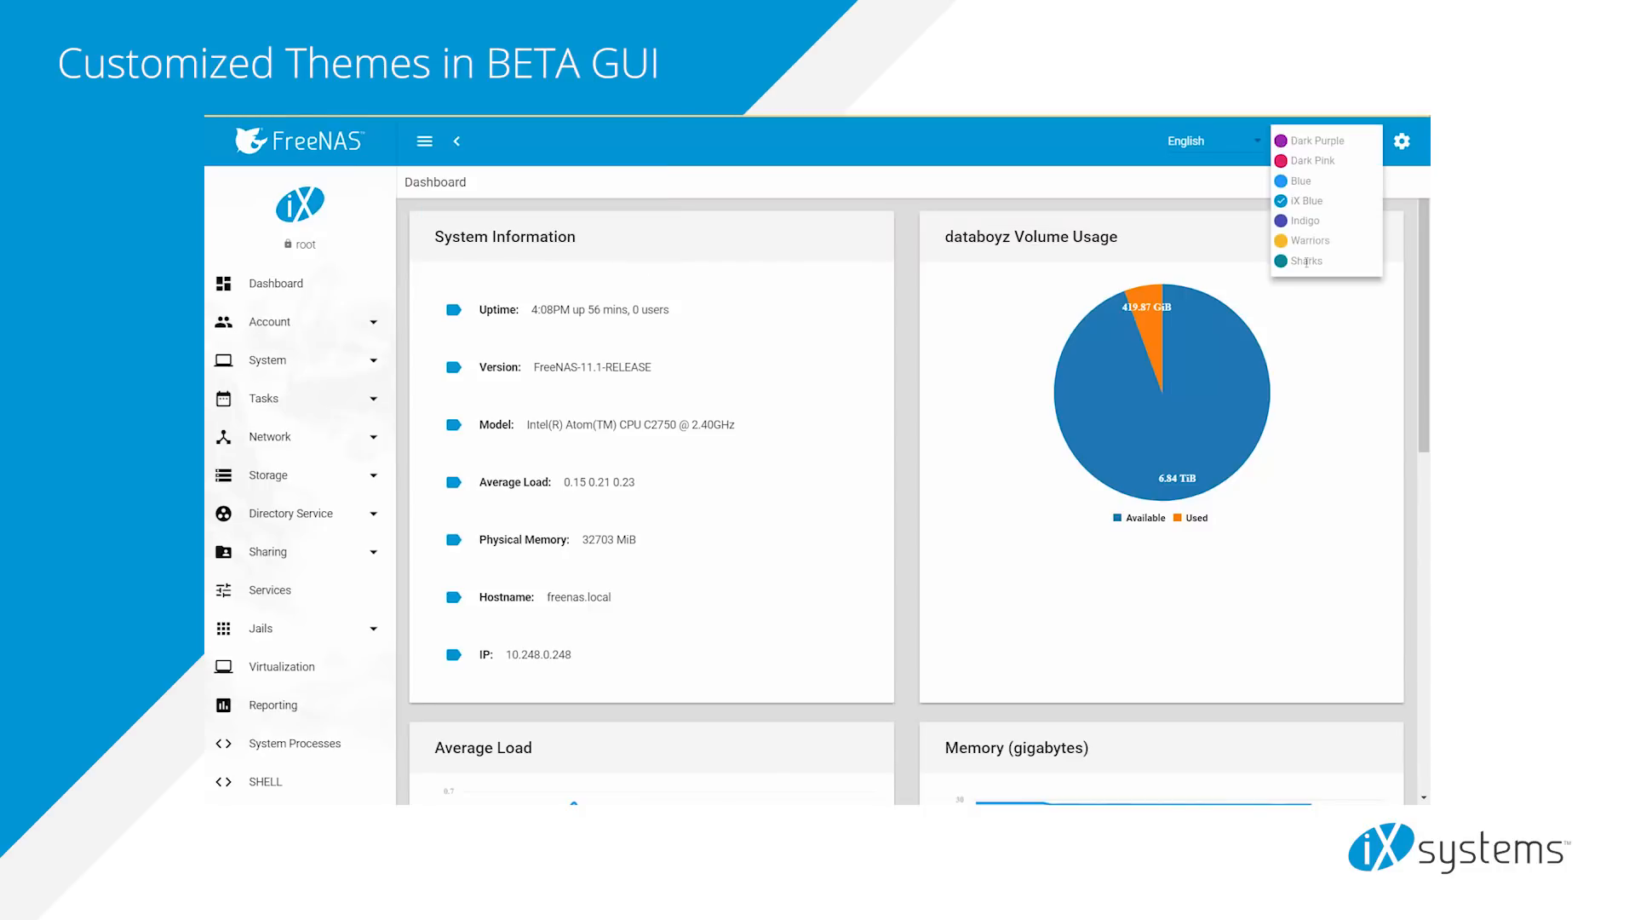
{"action": "left_click", "coordinate": [1305, 261]}
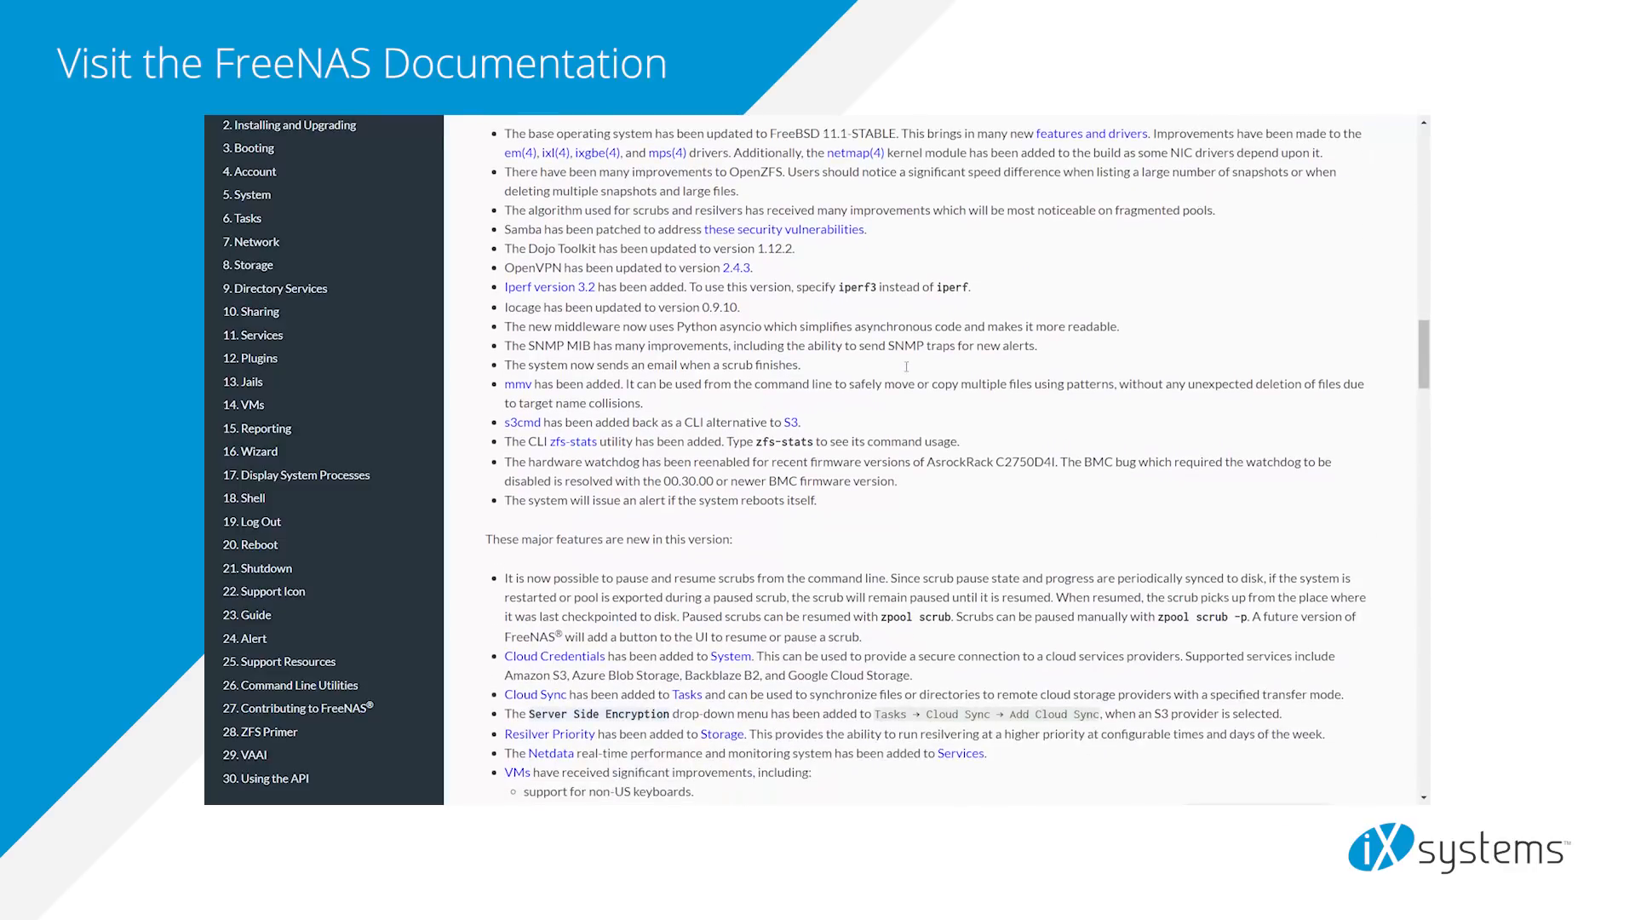
{"action": "scroll", "scroll_direction": "down", "scroll_amount": 3}
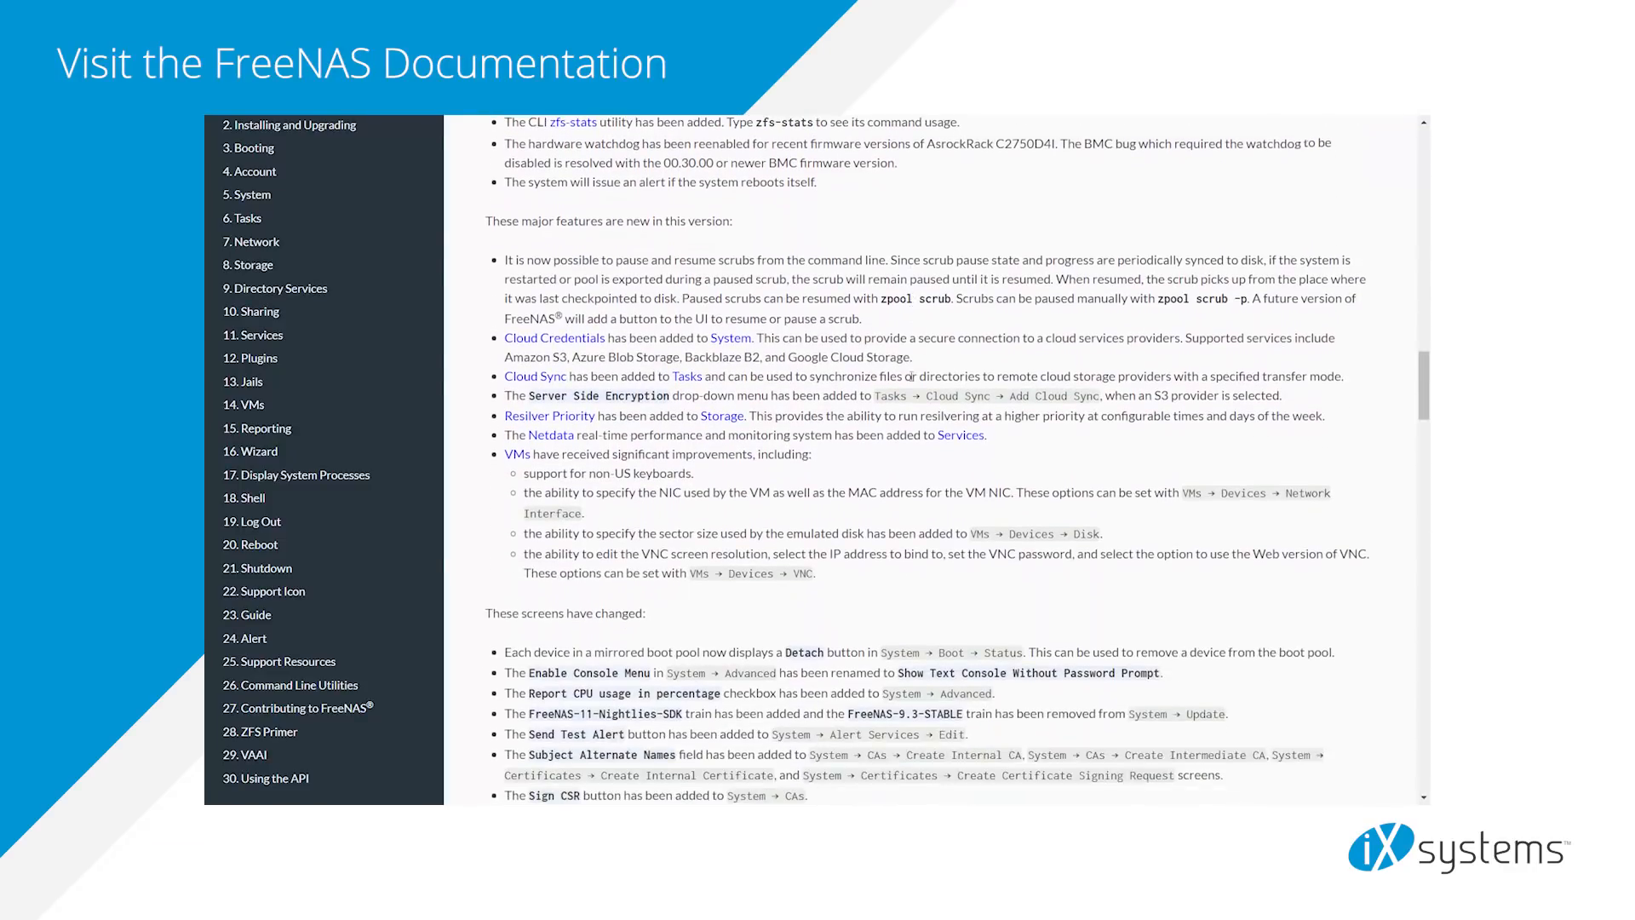